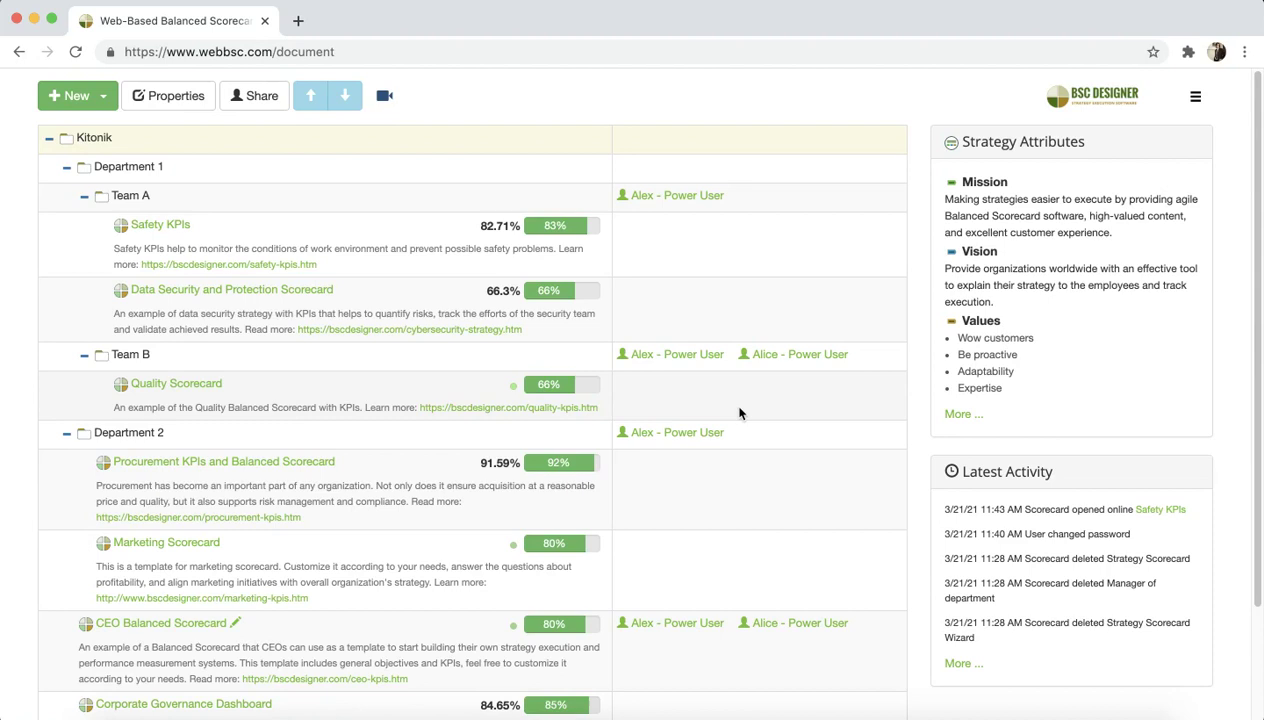
{"action": "mouse_move", "coordinate": [760, 404]}
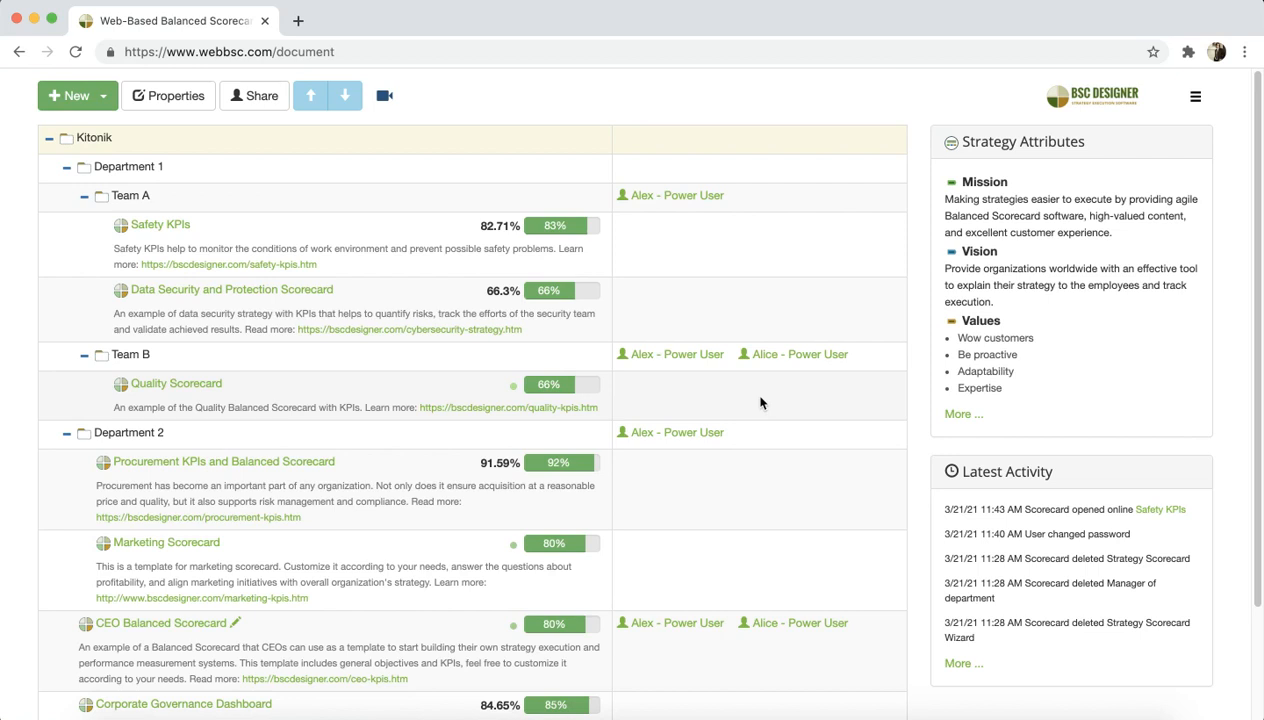
{"action": "mouse_move", "coordinate": [788, 386]}
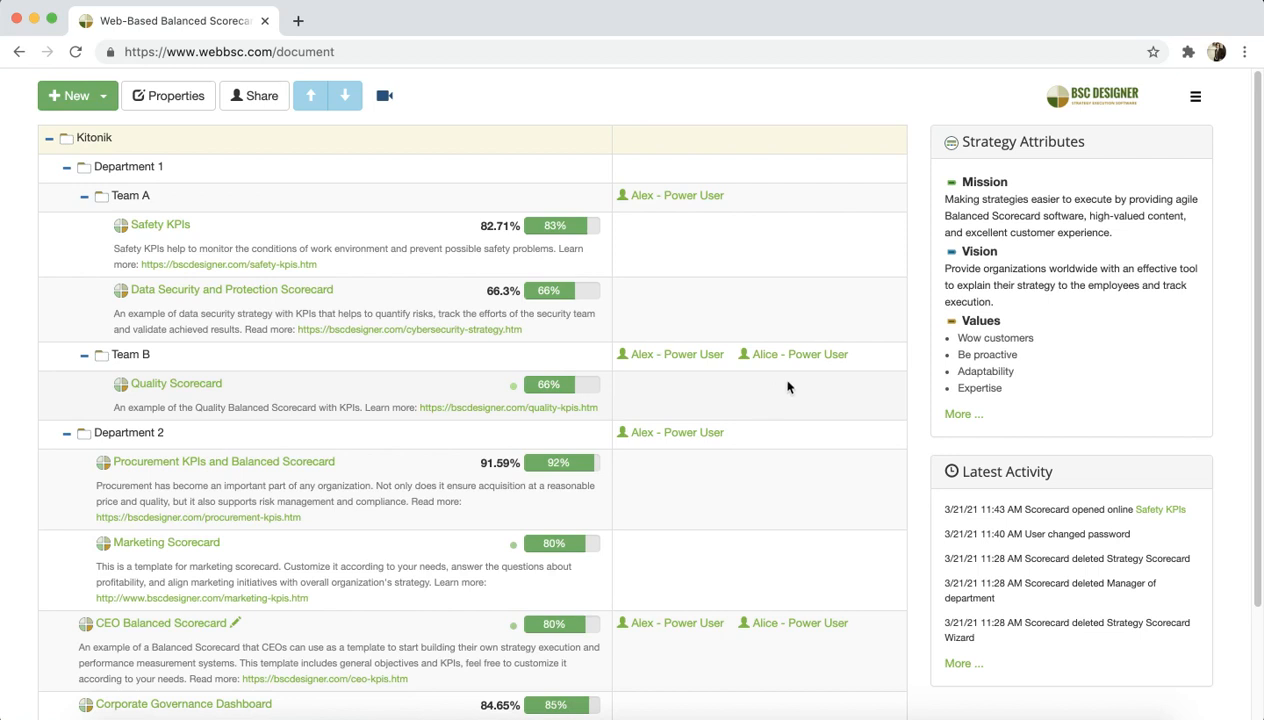
{"action": "mouse_move", "coordinate": [732, 376]}
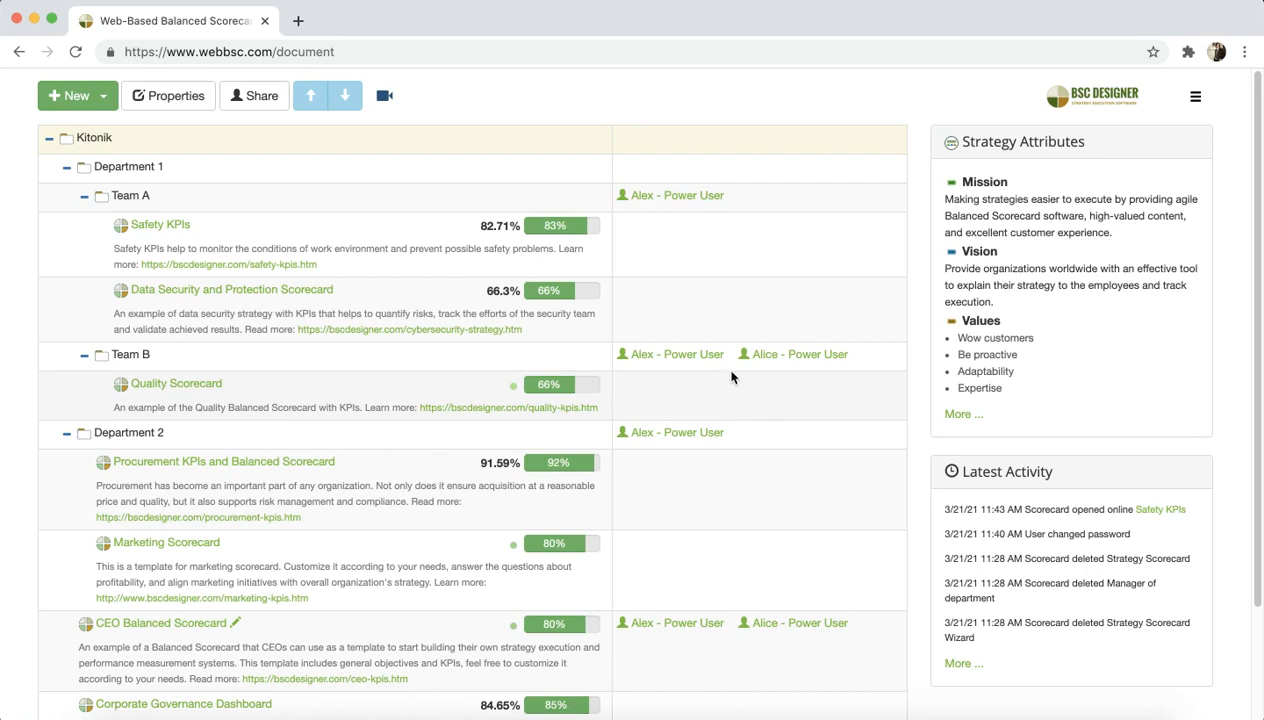
{"action": "mouse_move", "coordinate": [314, 124]}
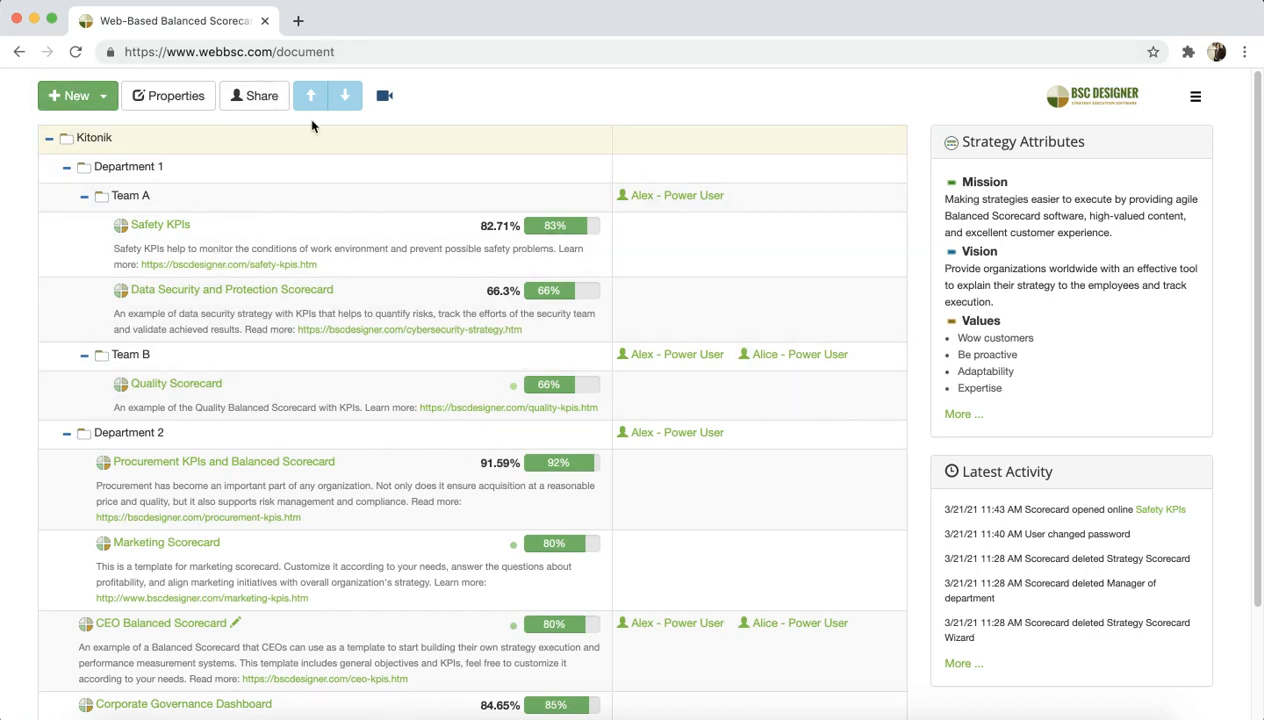
{"action": "mouse_move", "coordinate": [308, 200]}
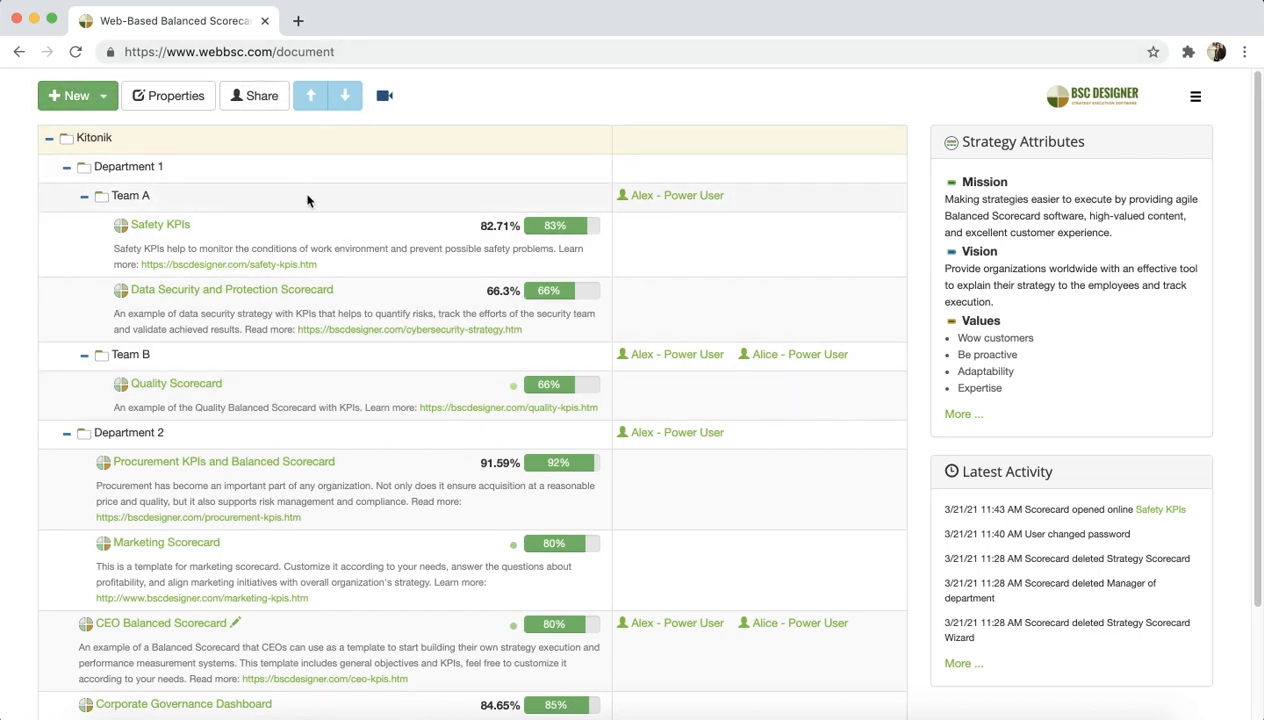
{"action": "mouse_move", "coordinate": [164, 312]}
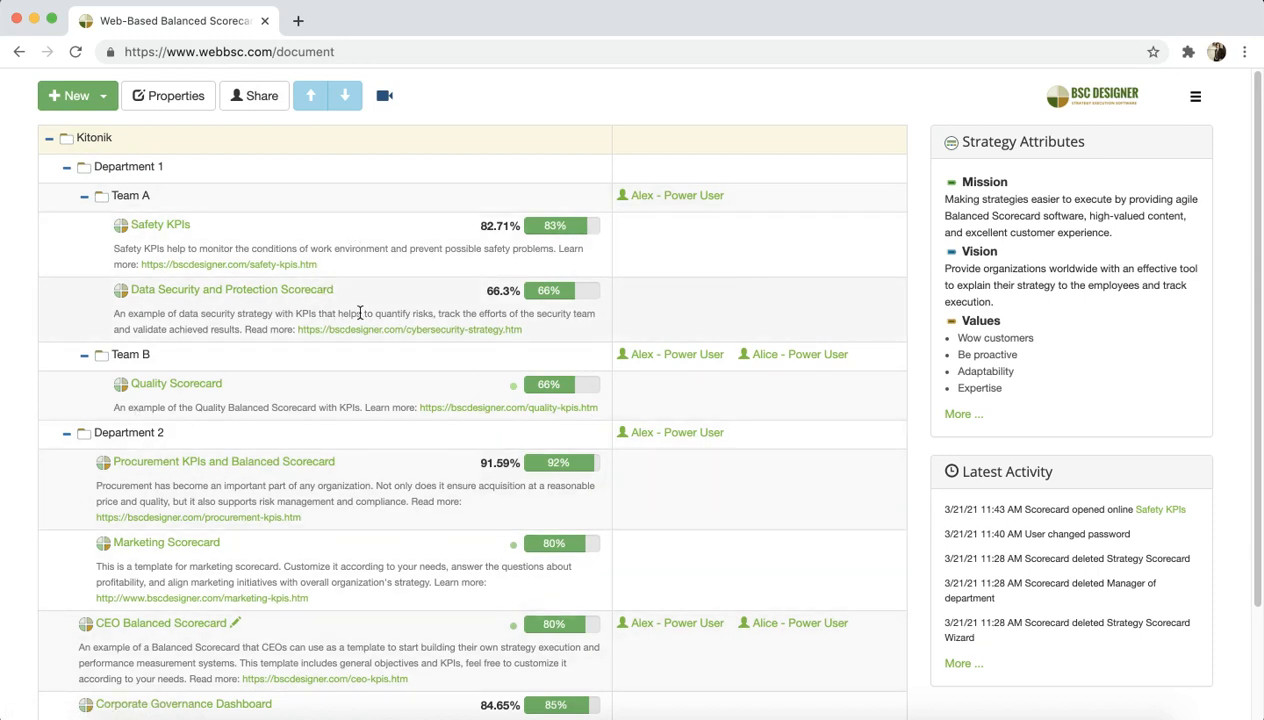
{"action": "mouse_move", "coordinate": [1052, 82]}
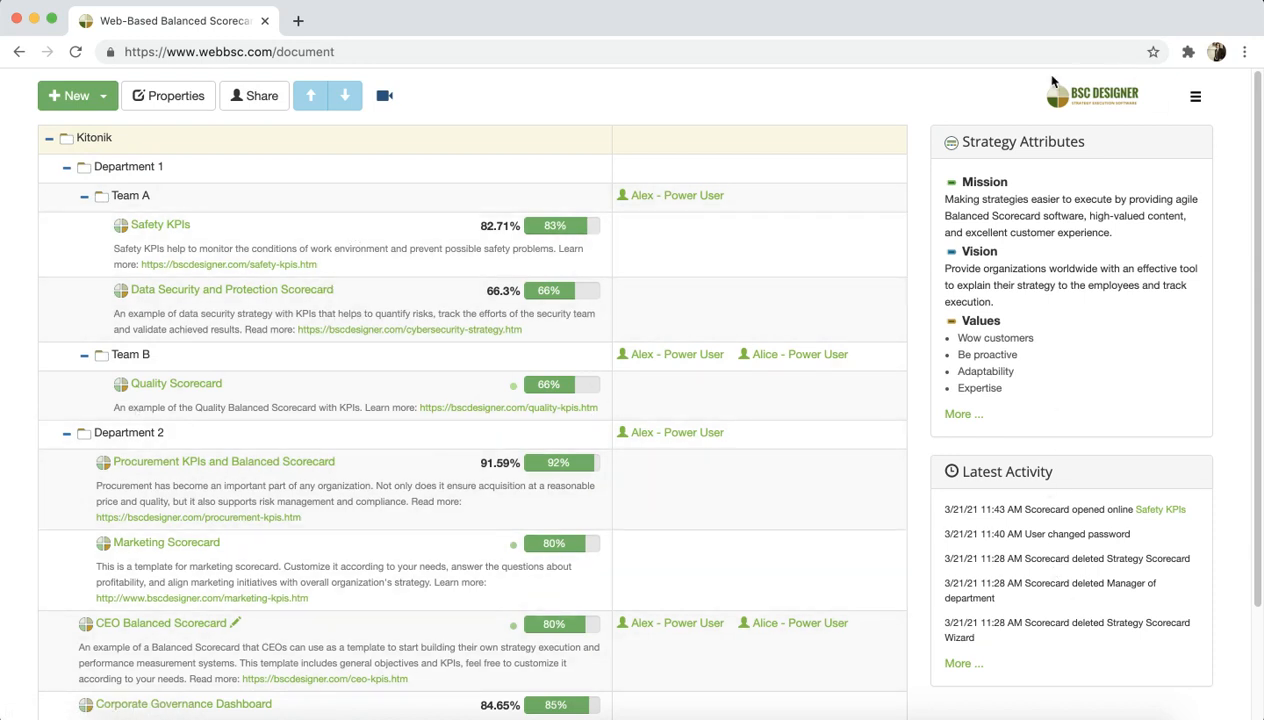
{"action": "mouse_move", "coordinate": [560, 412]}
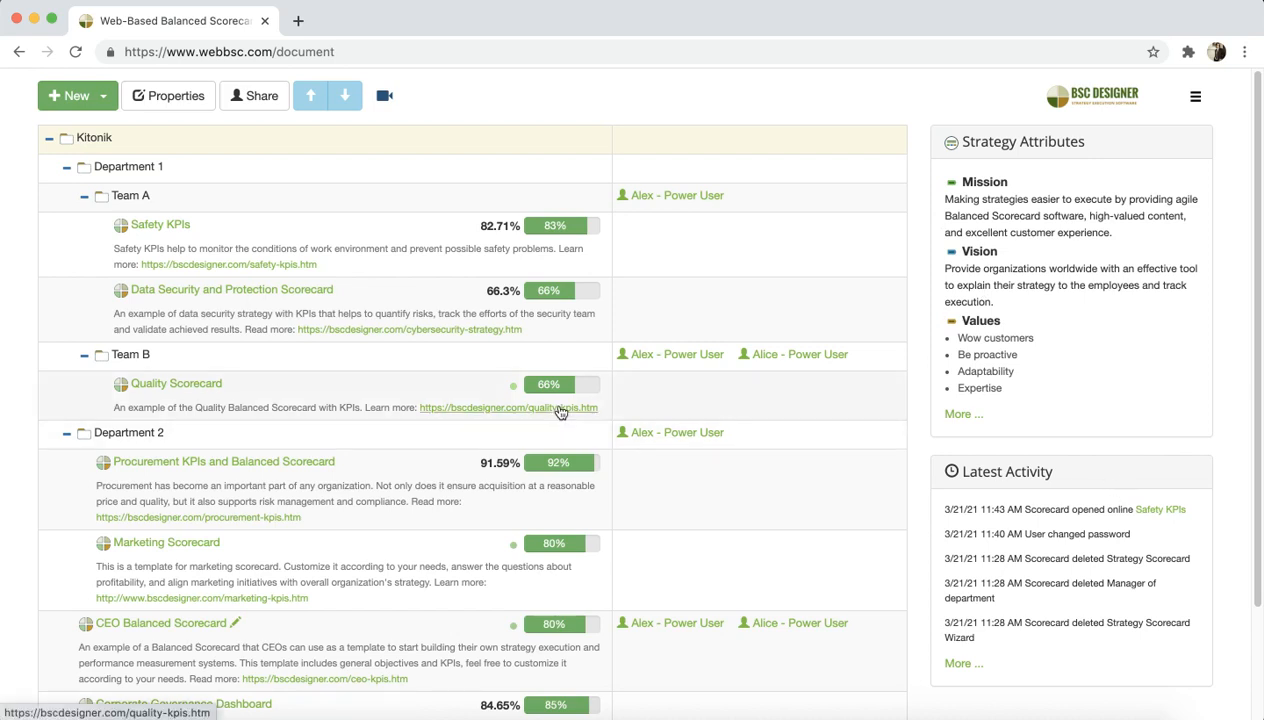
Reveal the New toolbar choices for creating a scorecard or a group
{"action": "left_click", "coordinate": [68, 96]}
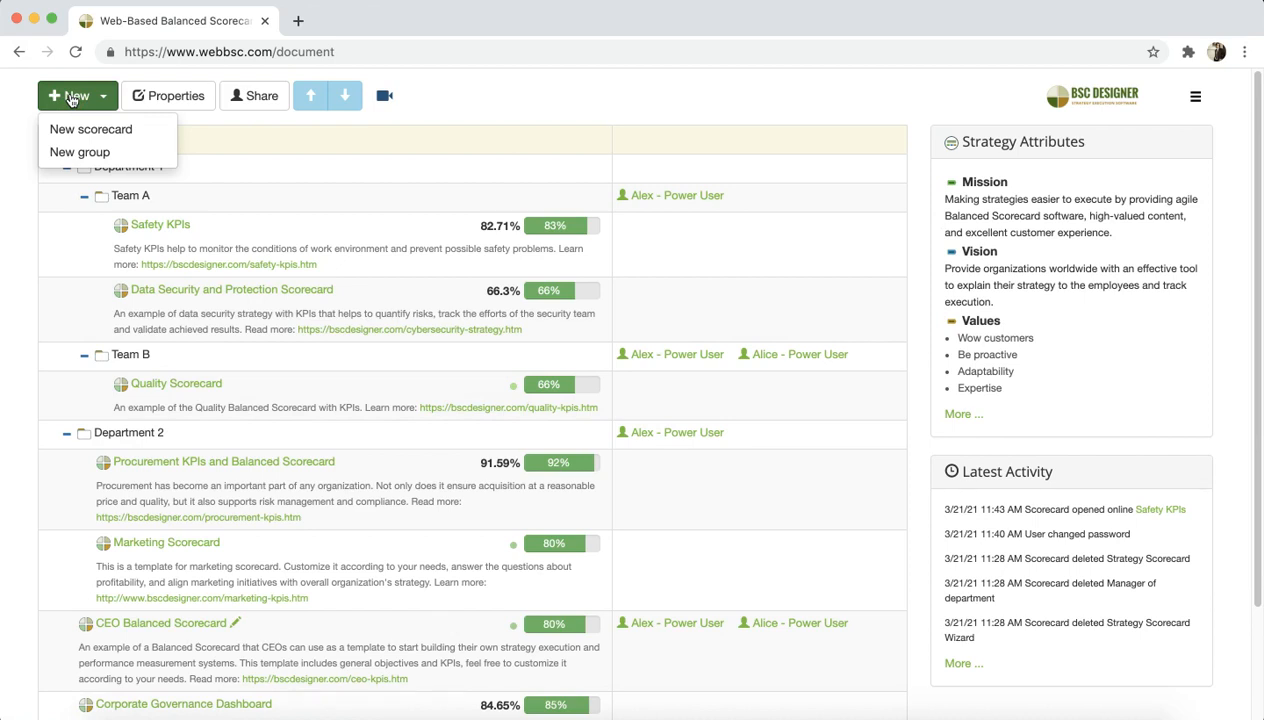
{"action": "mouse_move", "coordinate": [92, 128]}
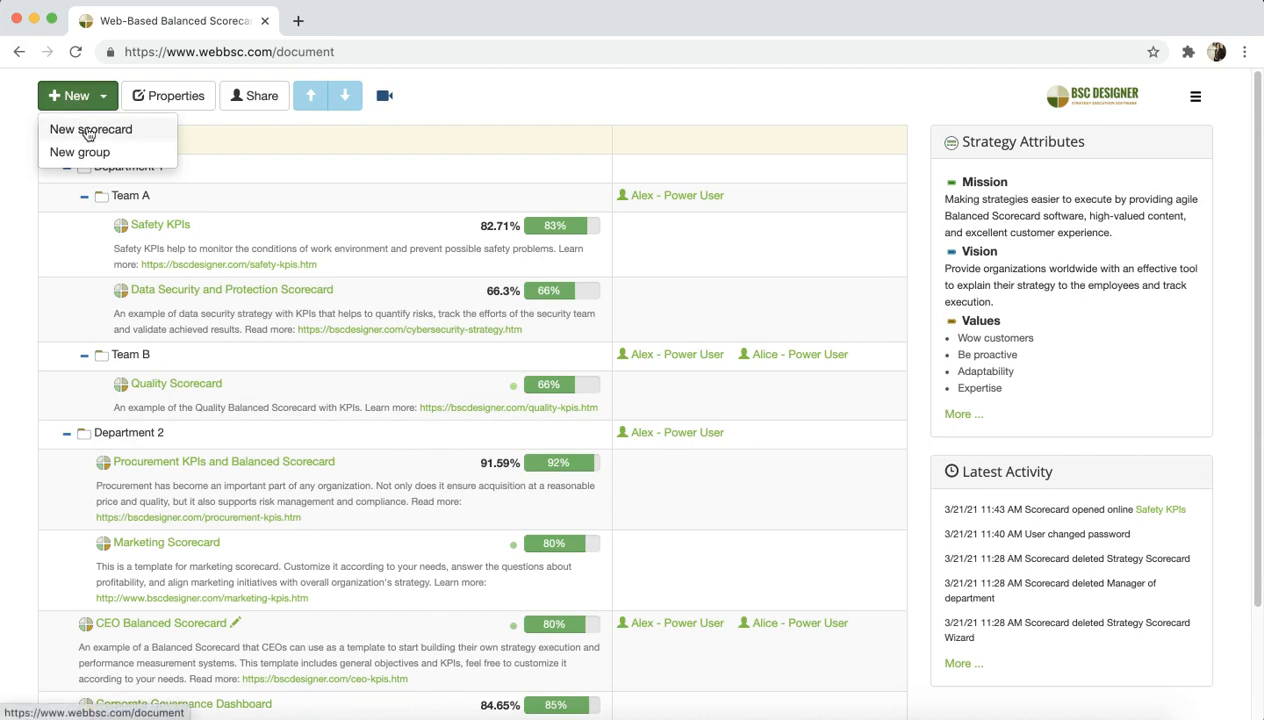
{"action": "mouse_move", "coordinate": [100, 156]}
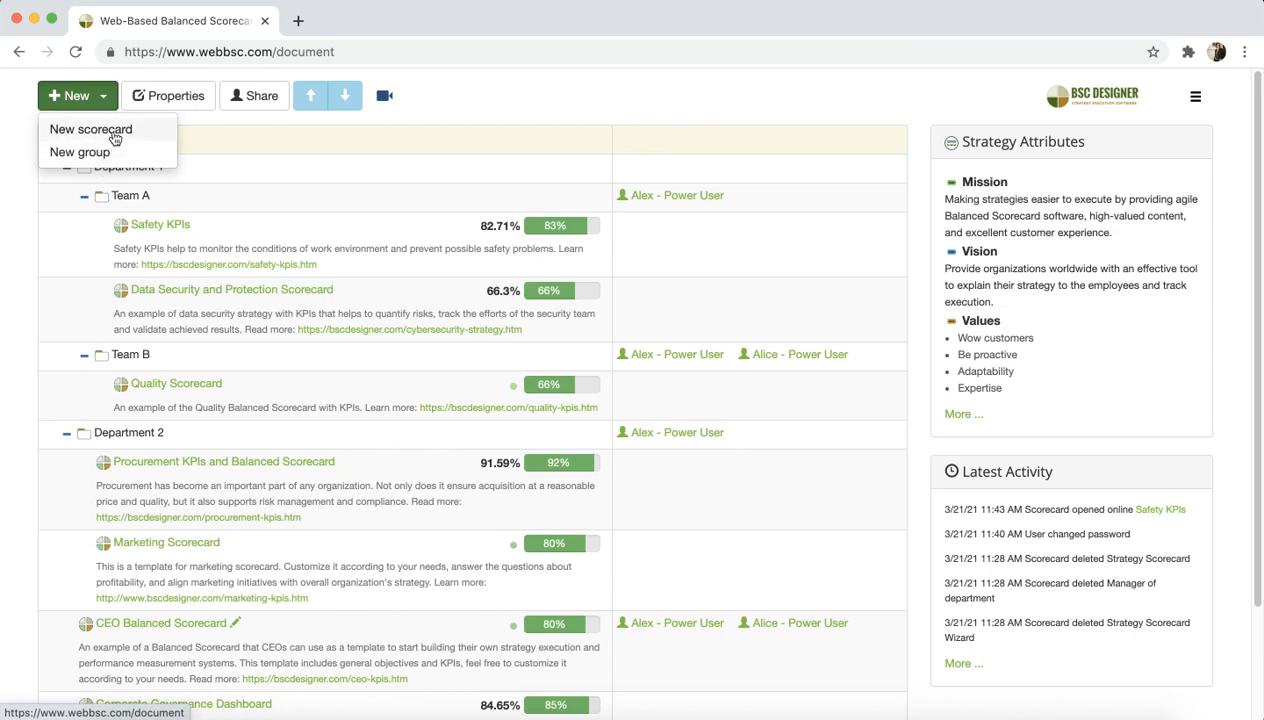
Start a new scorecard, landing on the Strategy Scorecard template choice
{"action": "left_click", "coordinate": [92, 128]}
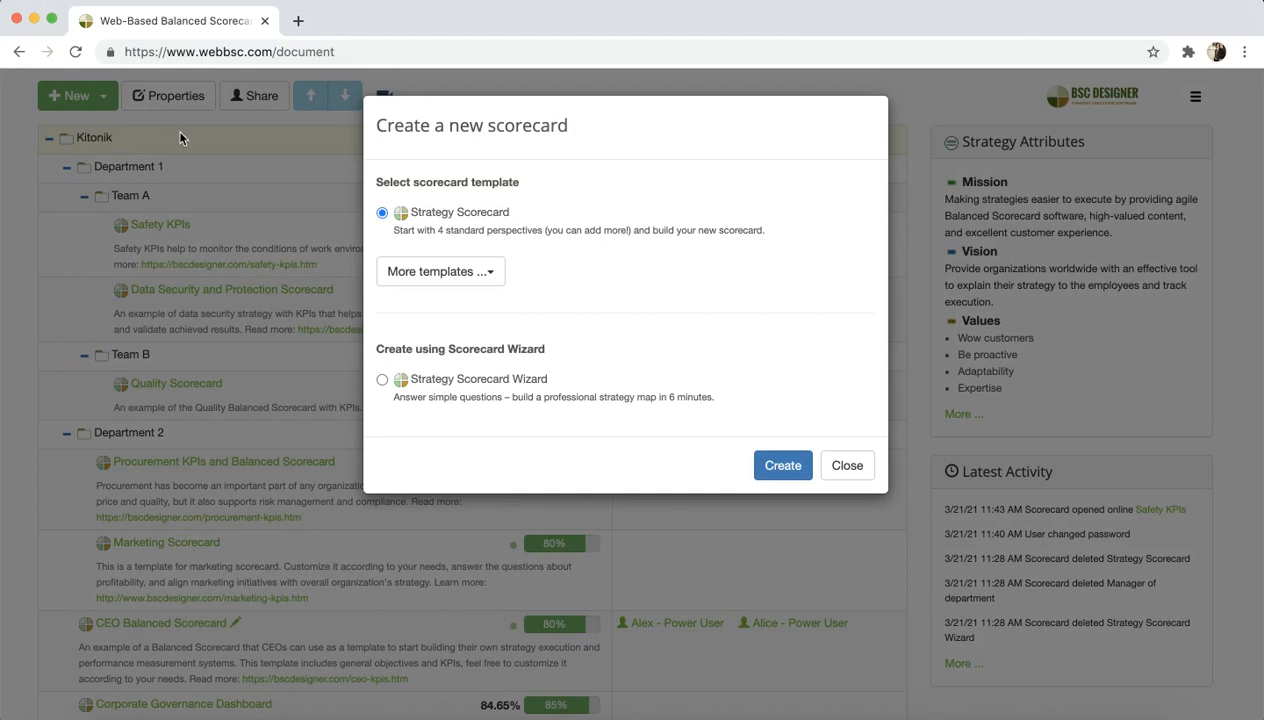
{"action": "mouse_move", "coordinate": [418, 184]}
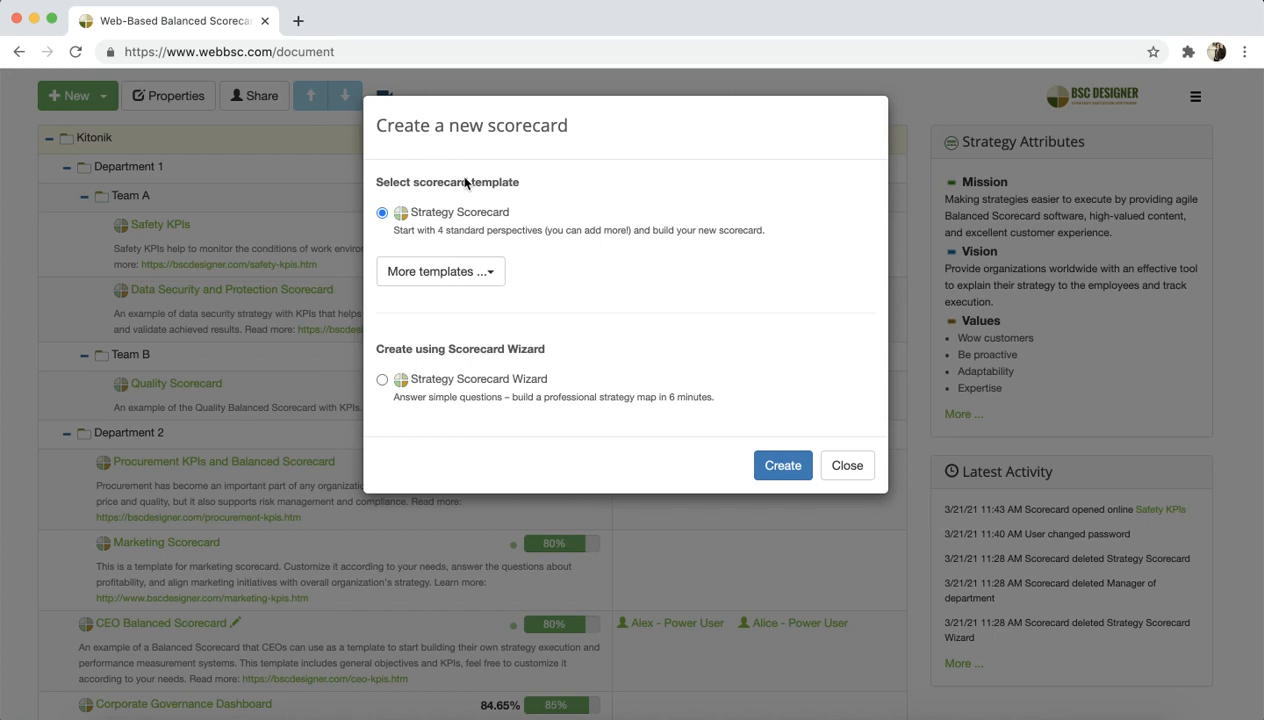
Browse the additional templates list grouped into Management, General and Sales and Marketing
{"action": "left_click", "coordinate": [436, 272]}
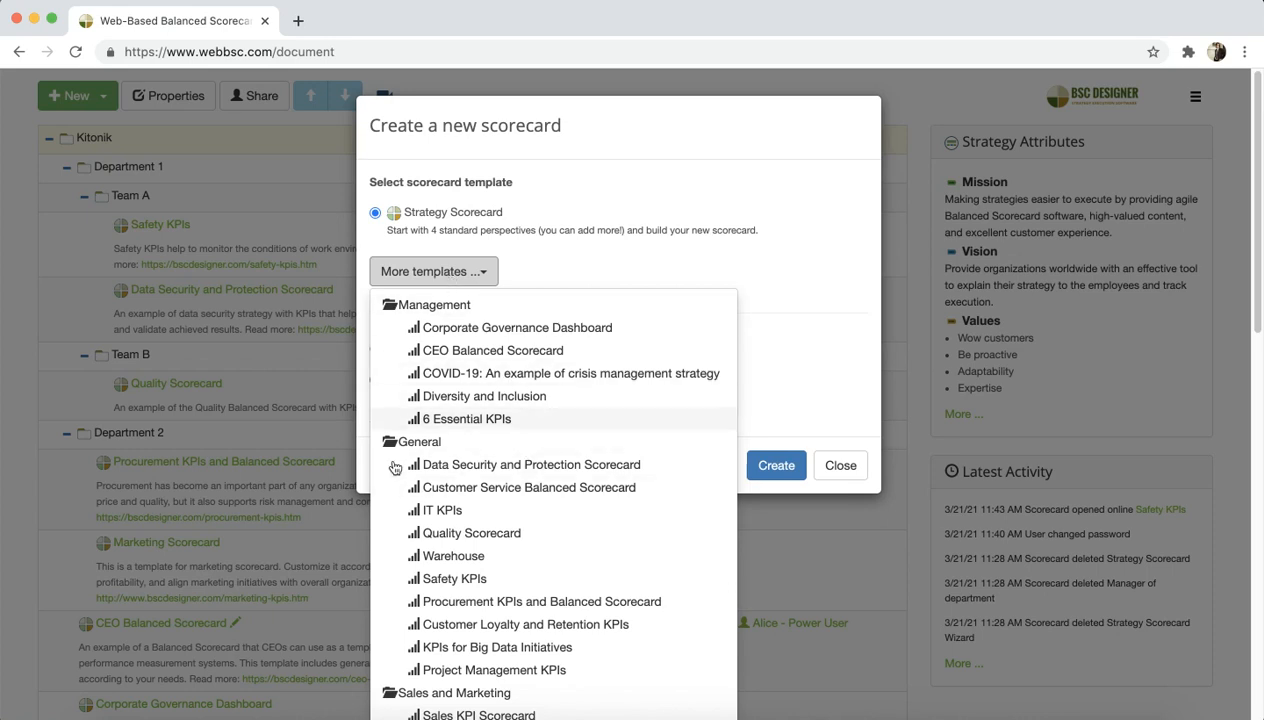
{"action": "mouse_move", "coordinate": [536, 500]}
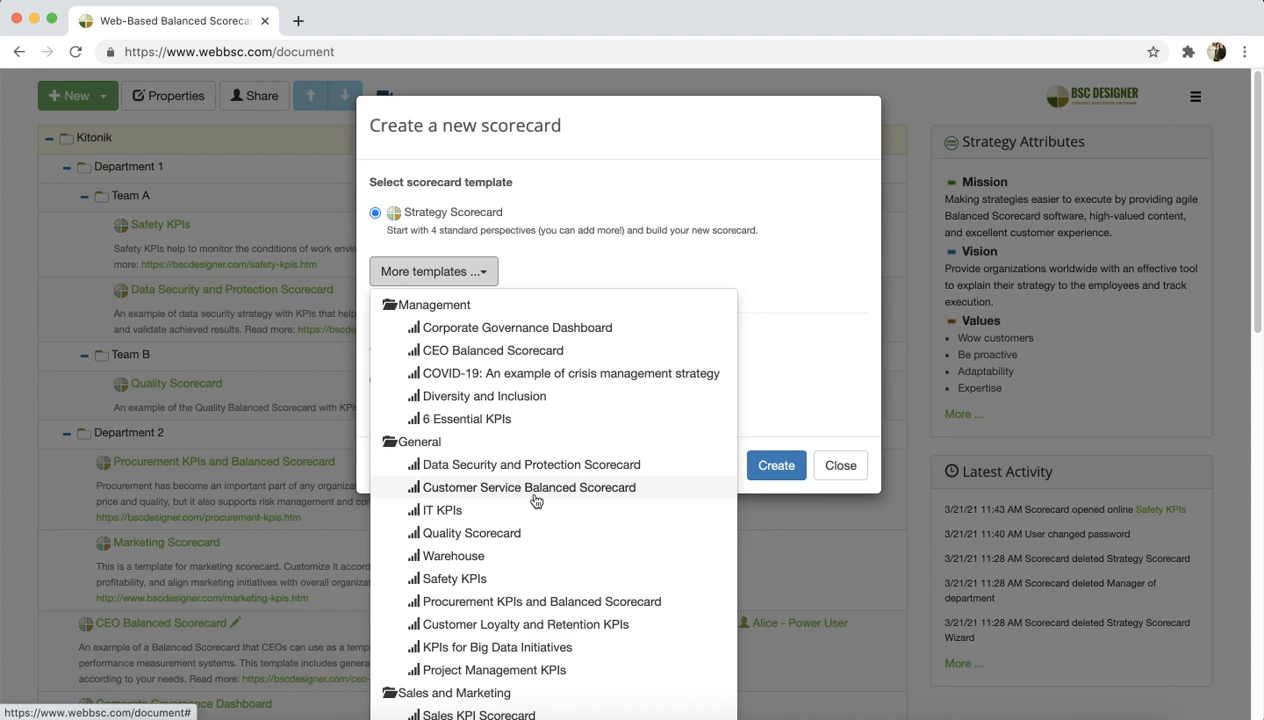
{"action": "scroll", "scroll_direction": "down", "scroll_amount": 3}
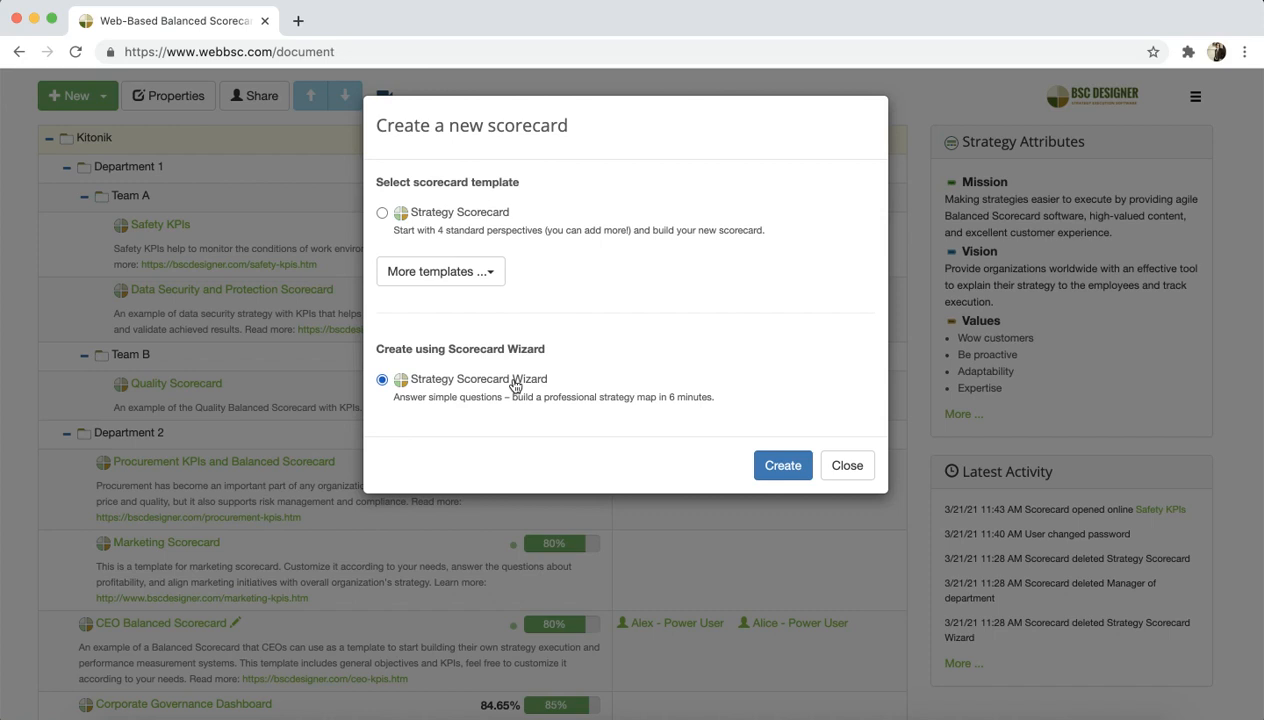
{"action": "mouse_move", "coordinate": [848, 464]}
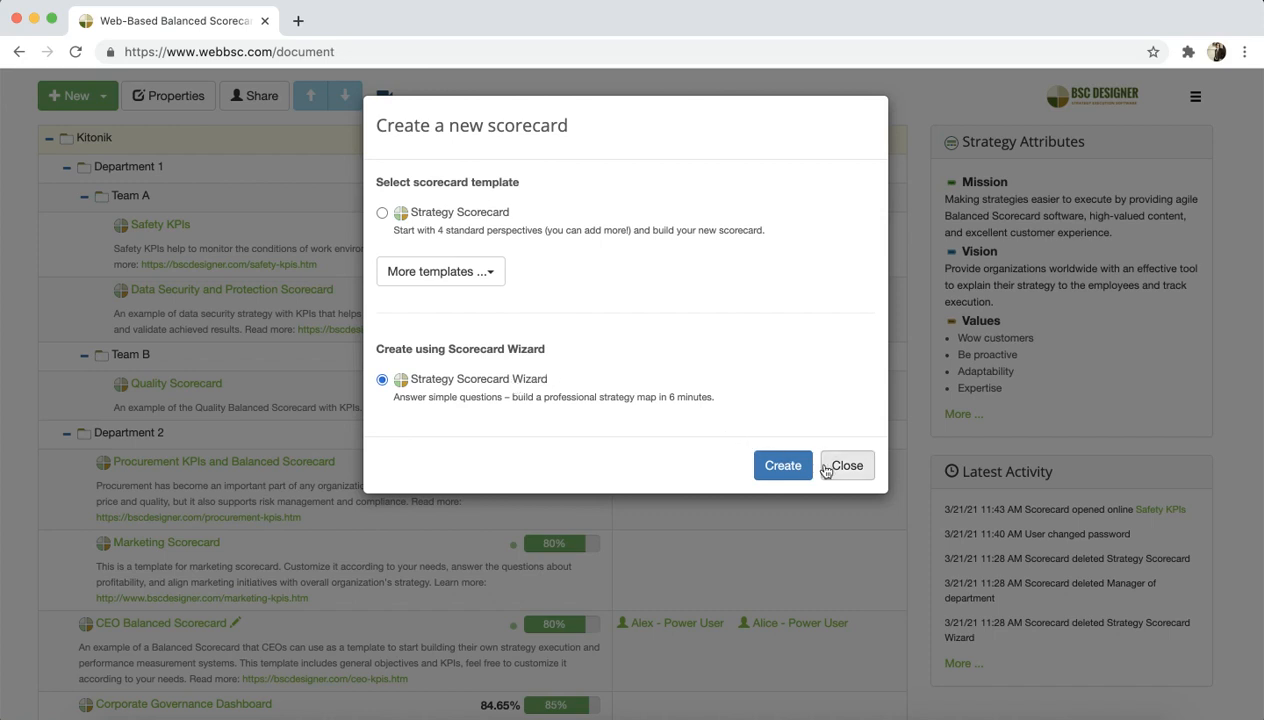
Close the new scorecard dialog without creating anything and reopen the New choices
{"action": "left_click", "coordinate": [848, 464]}
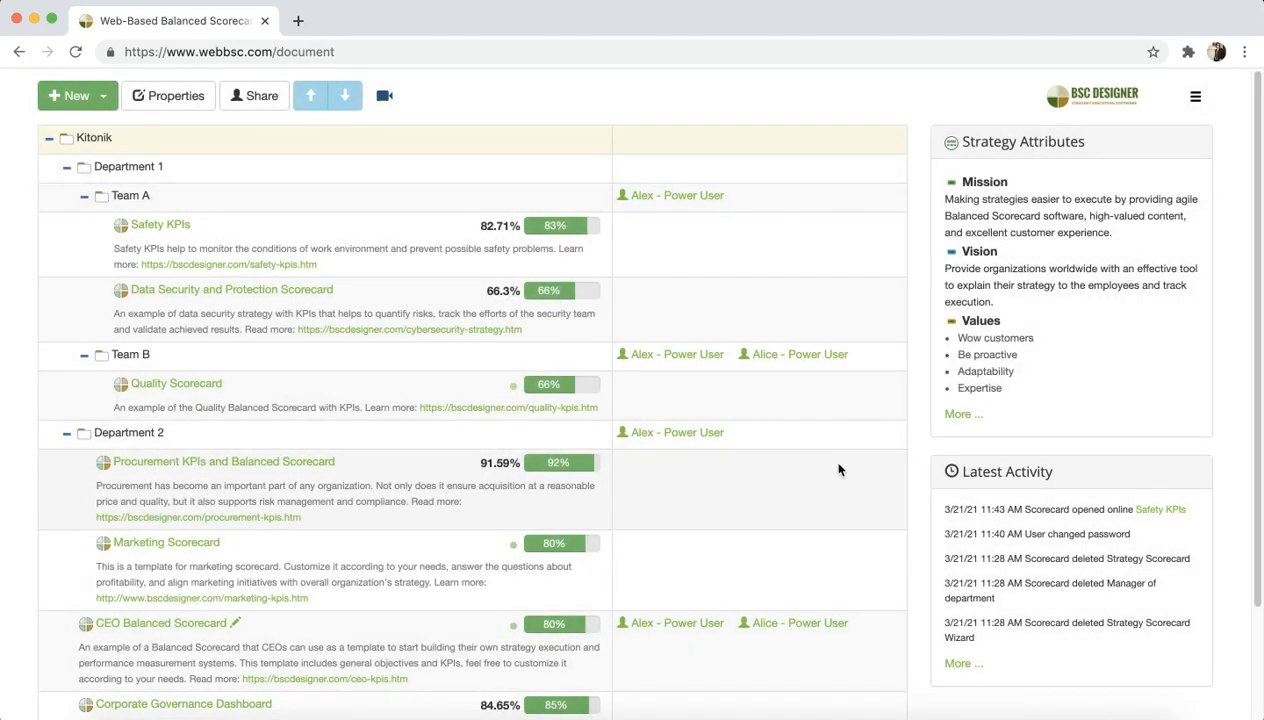
{"action": "mouse_move", "coordinate": [6, 118]}
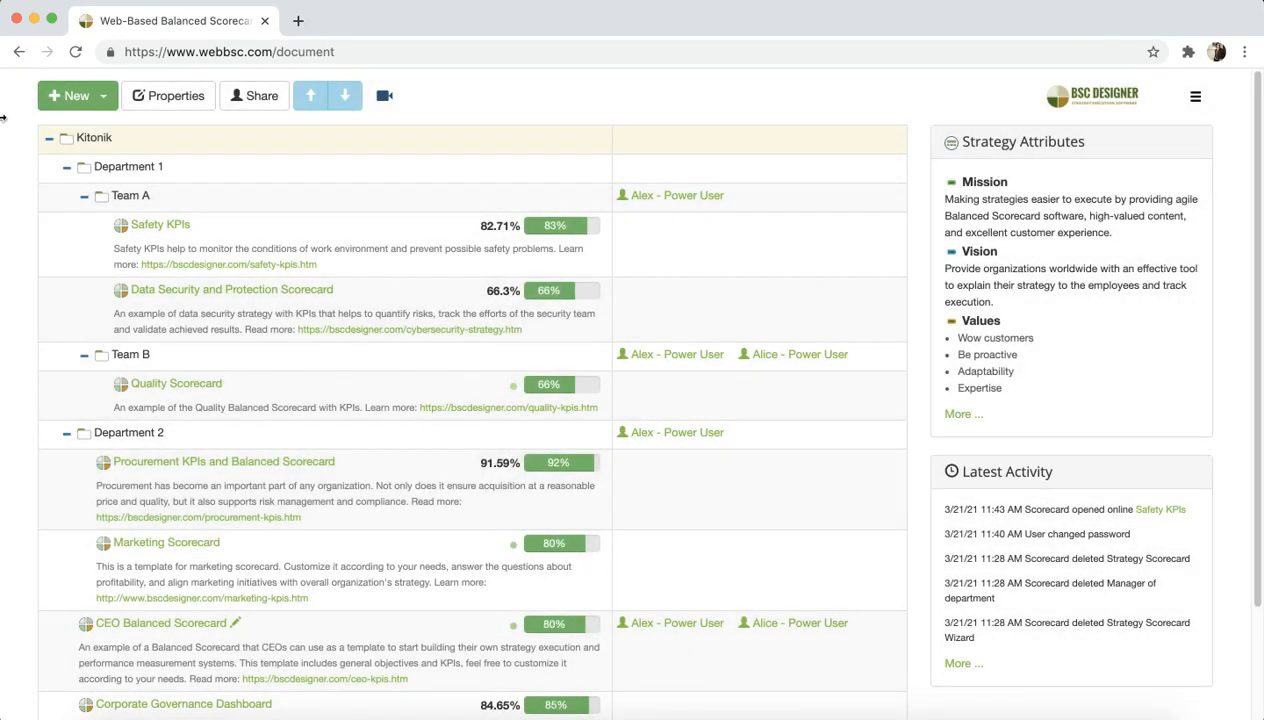
{"action": "left_click", "coordinate": [66, 96]}
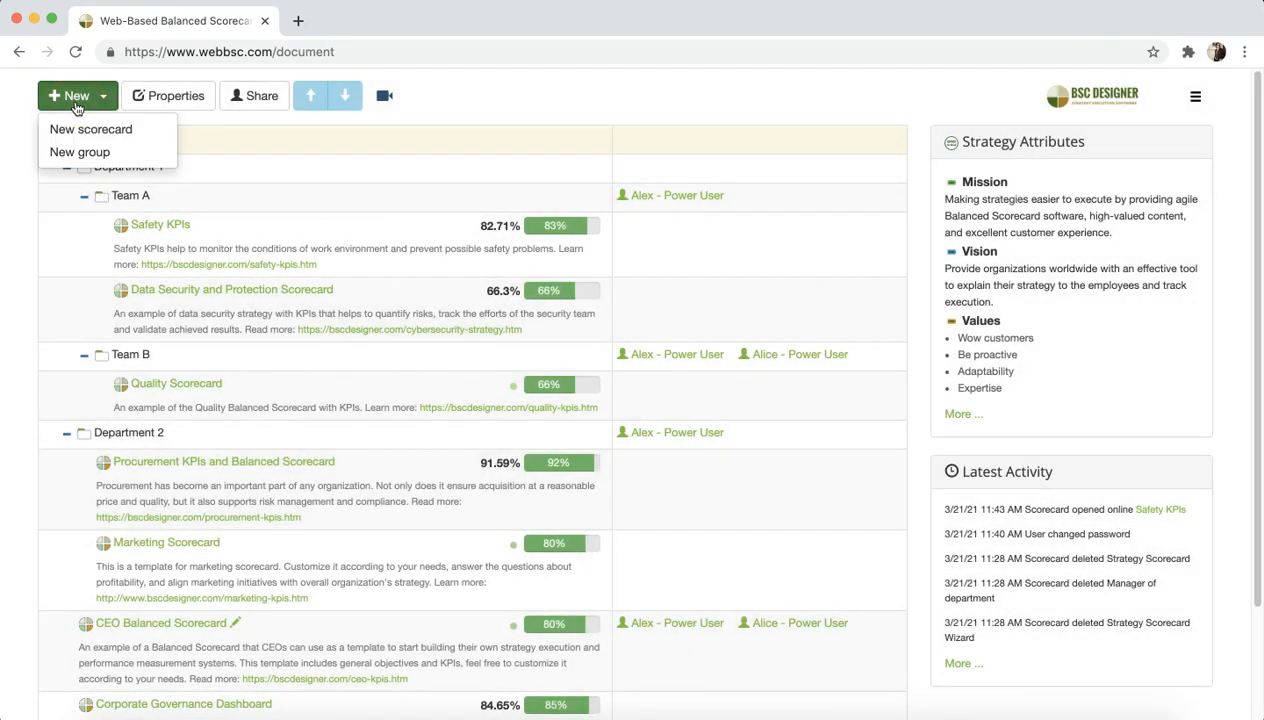
{"action": "mouse_move", "coordinate": [80, 192]}
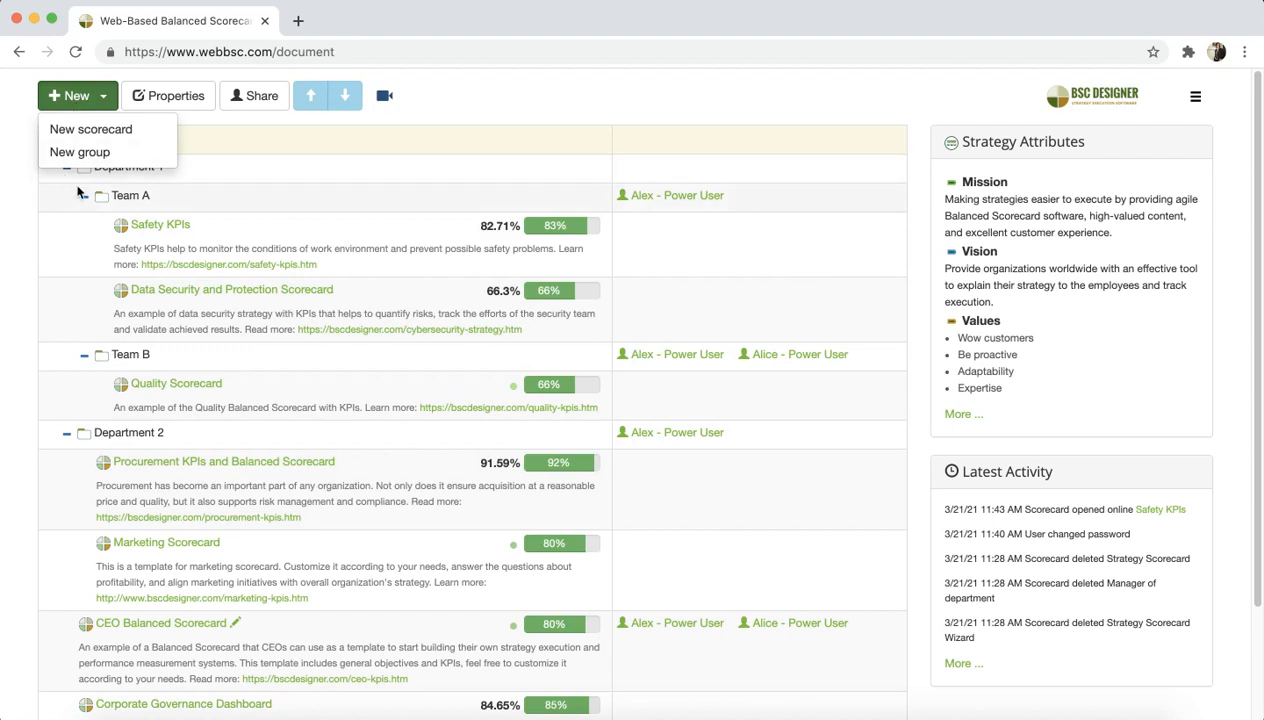
{"action": "mouse_move", "coordinate": [80, 152]}
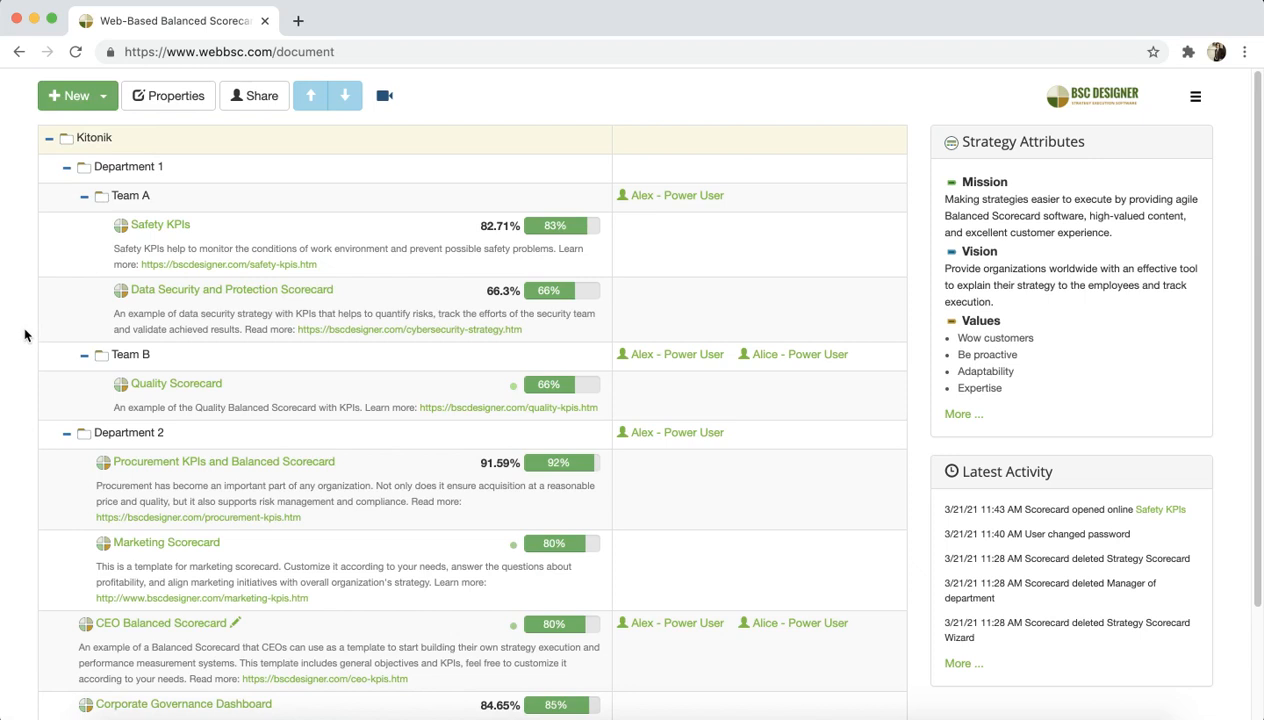
{"action": "mouse_move", "coordinate": [156, 224]}
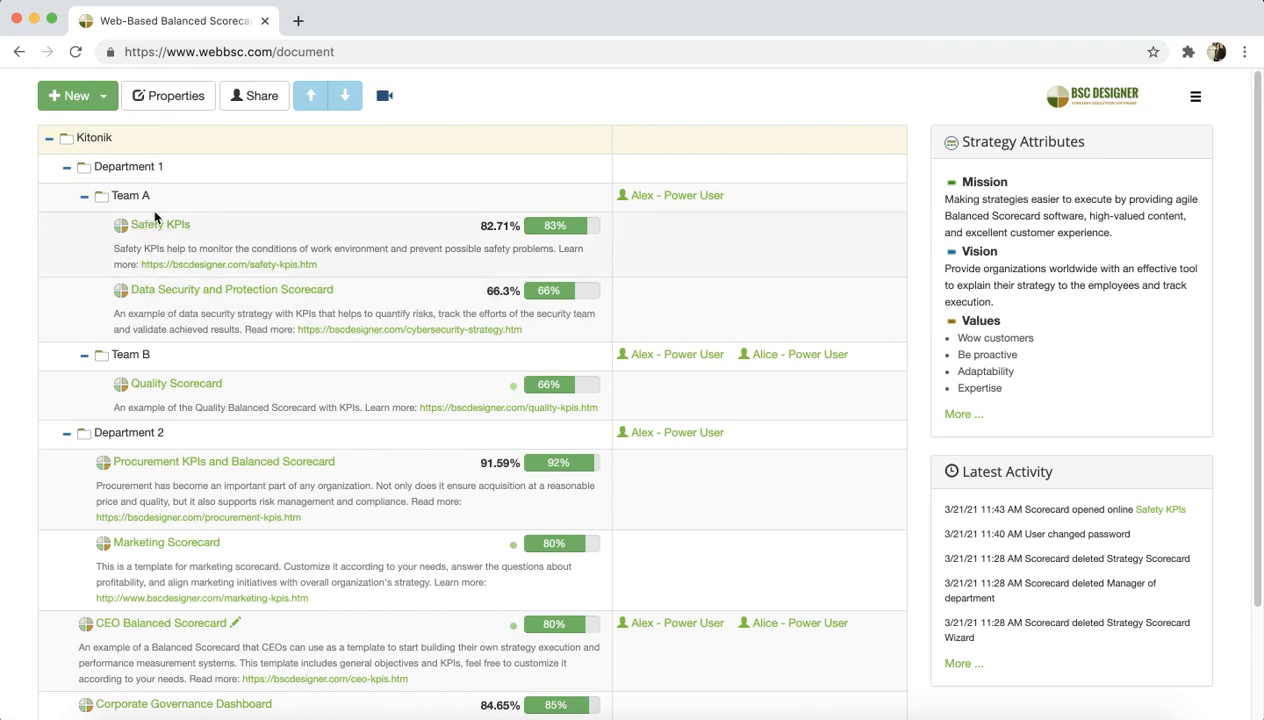
Select the Department 1 group so the toolbar offers Delete group
{"action": "left_click", "coordinate": [126, 166]}
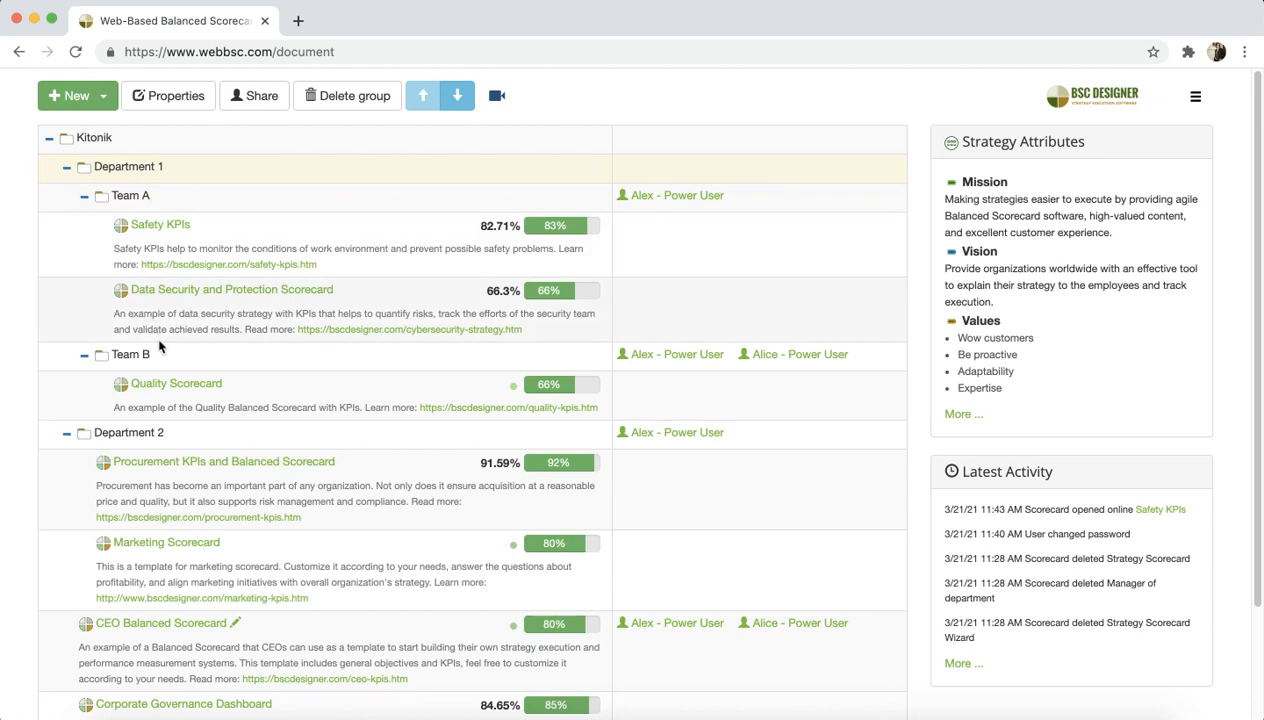
{"action": "mouse_move", "coordinate": [174, 294]}
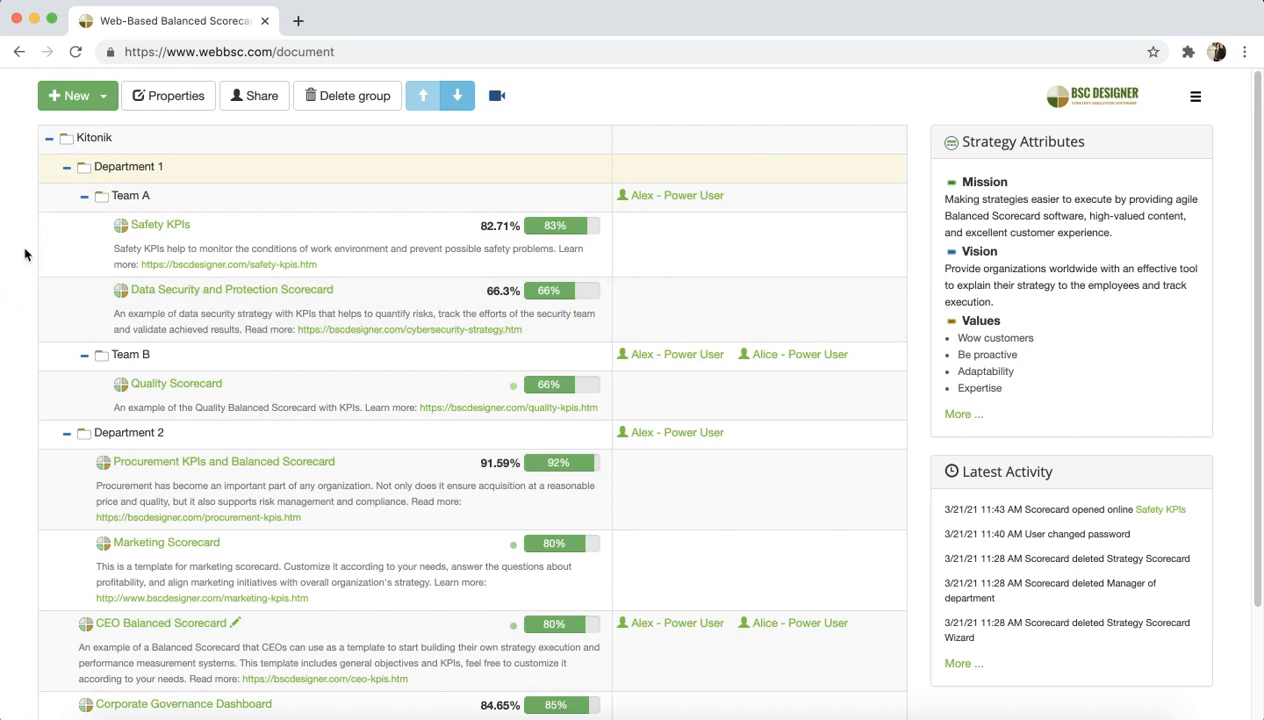
{"action": "mouse_move", "coordinate": [28, 252]}
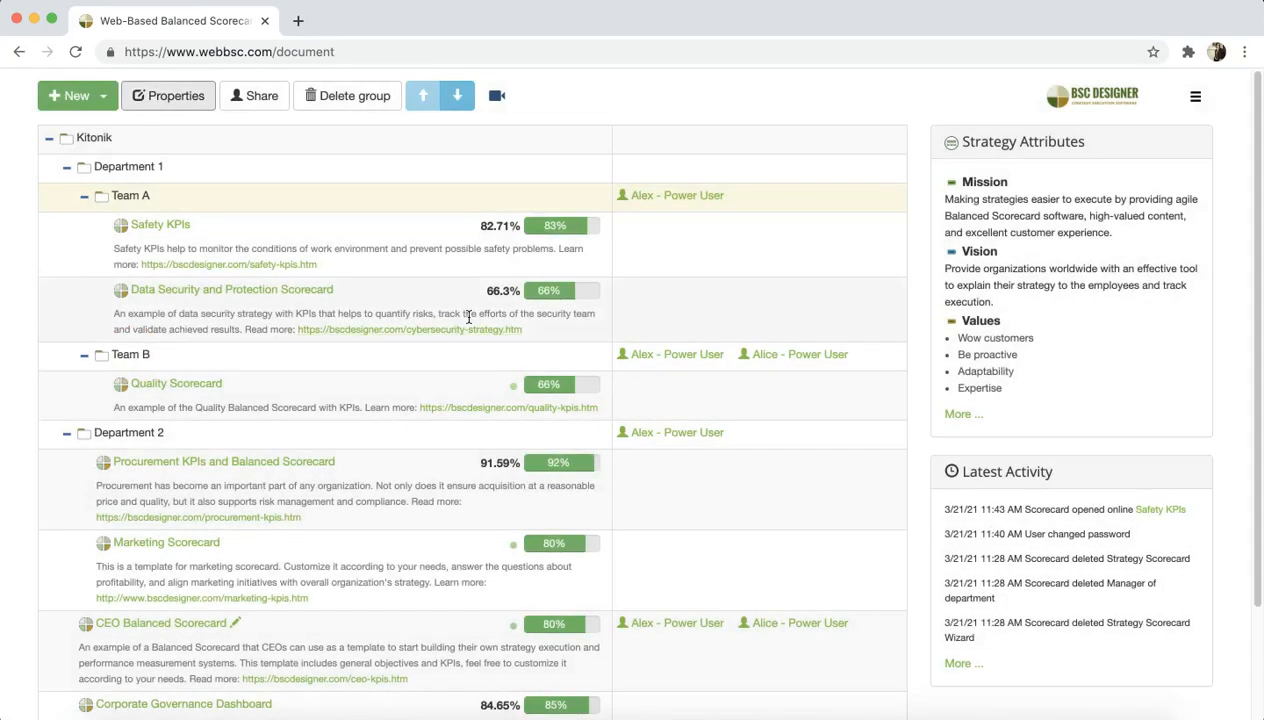
Select the Data Security and Protection Scorecard, check its Properties, then select Safety KPIs
{"action": "left_click", "coordinate": [232, 288]}
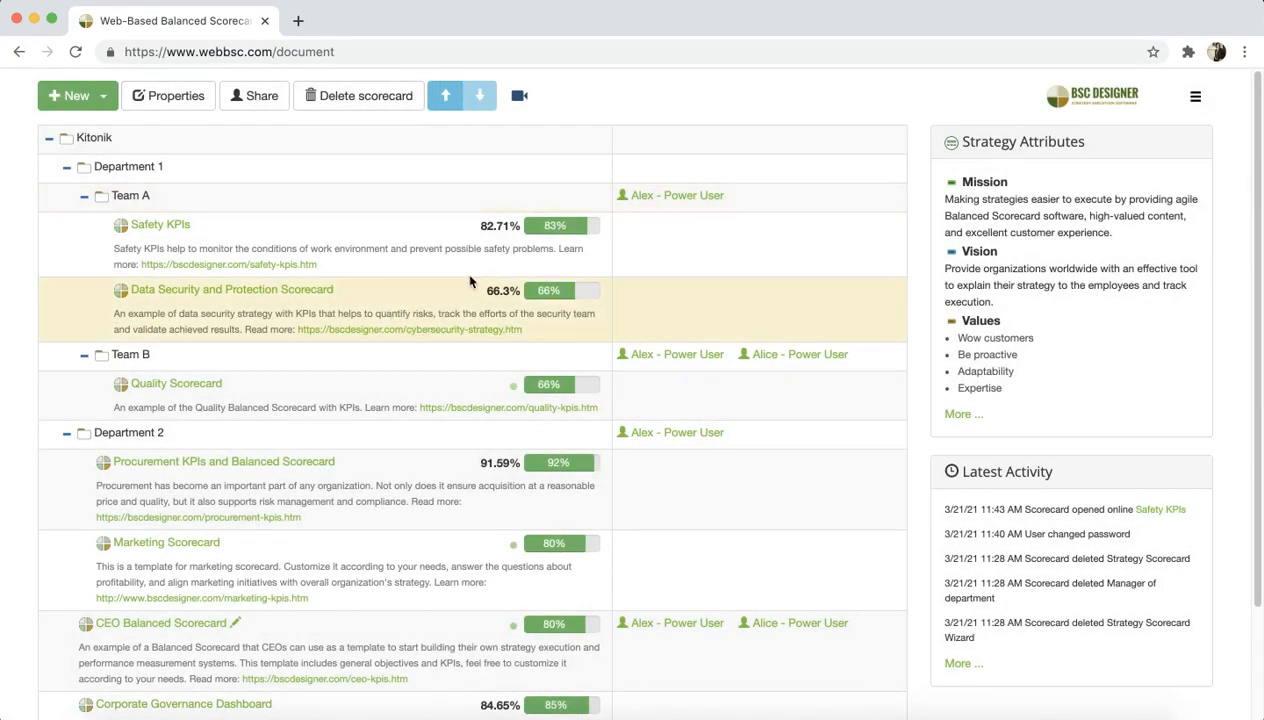
{"action": "left_click", "coordinate": [174, 96]}
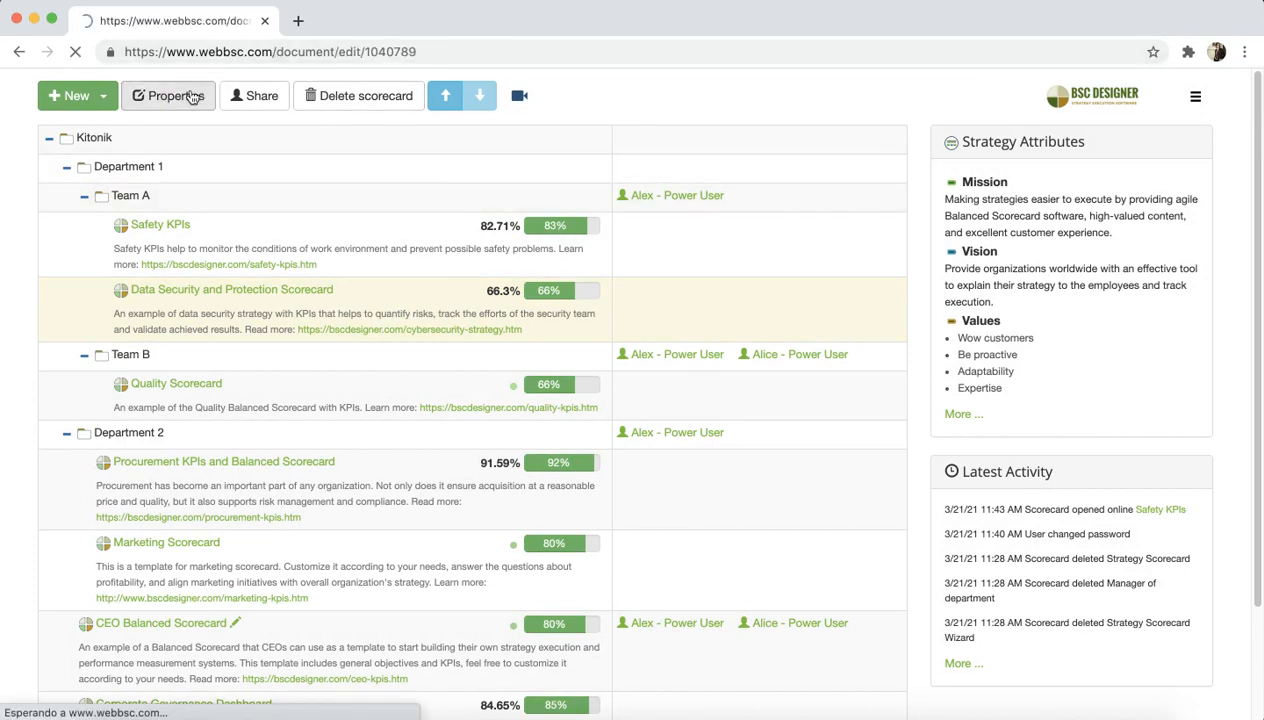
{"action": "left_click", "coordinate": [172, 96]}
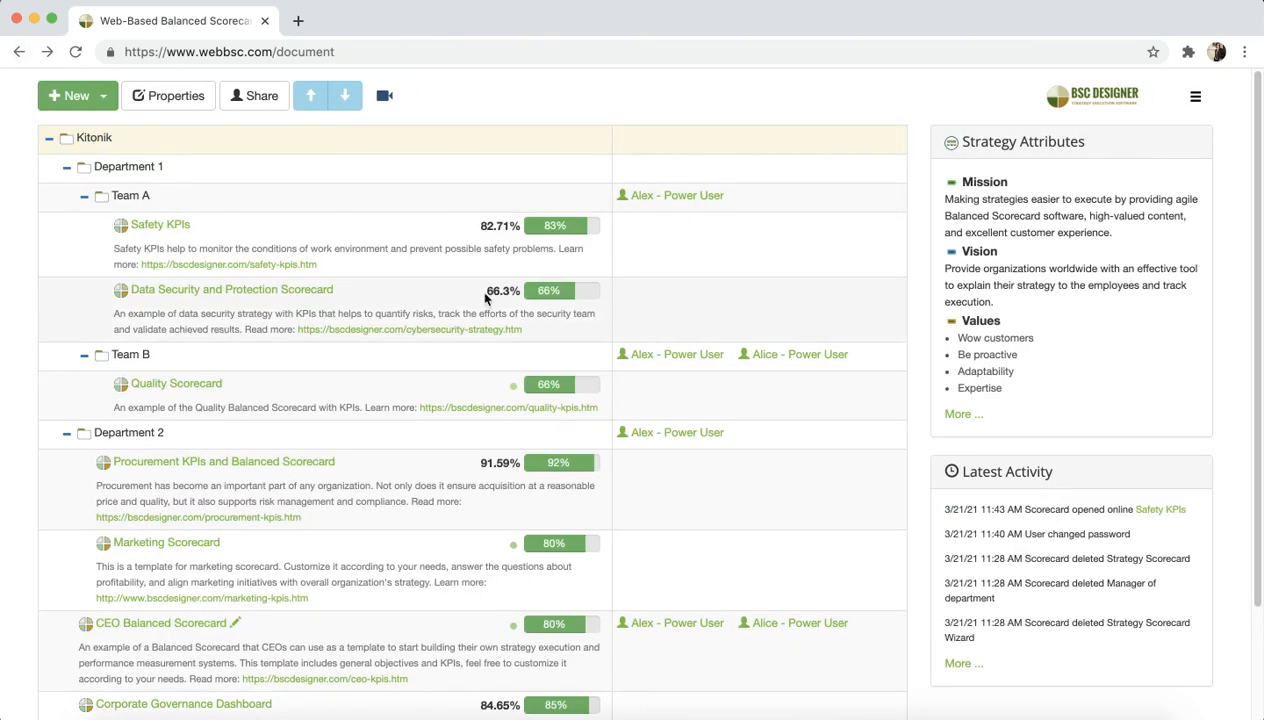
{"action": "left_click", "coordinate": [160, 224]}
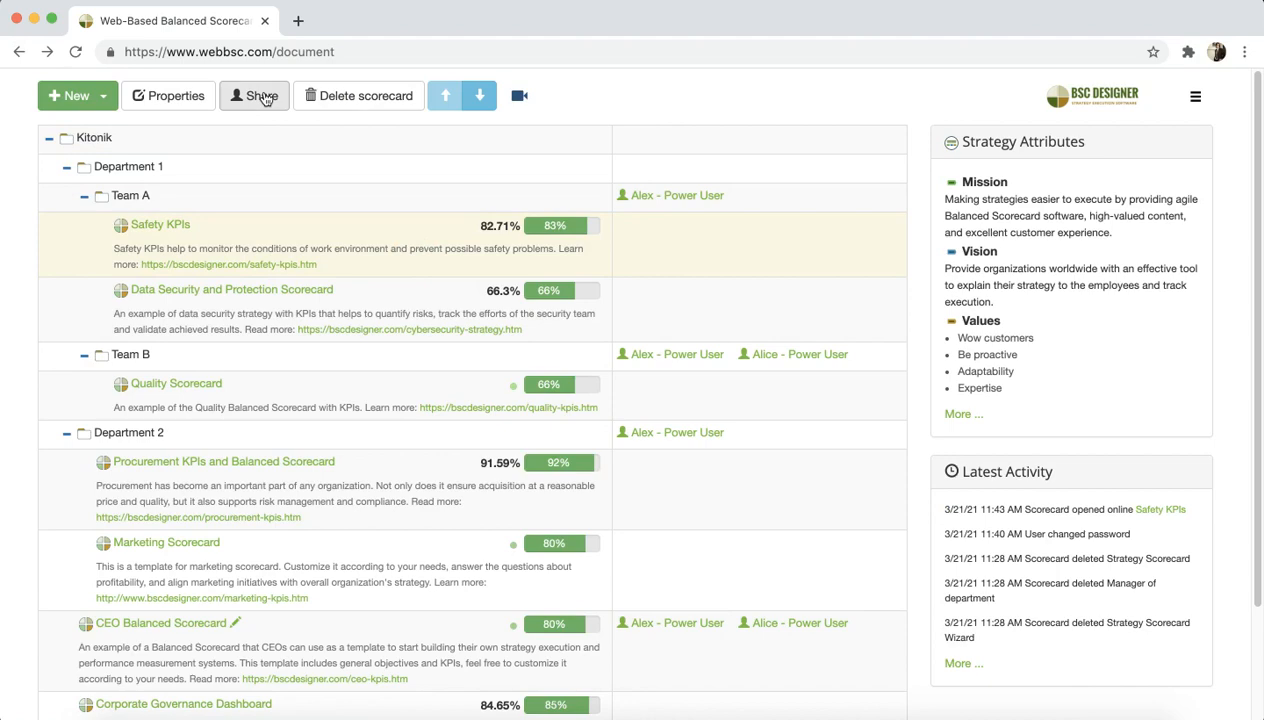
{"action": "left_click", "coordinate": [254, 96]}
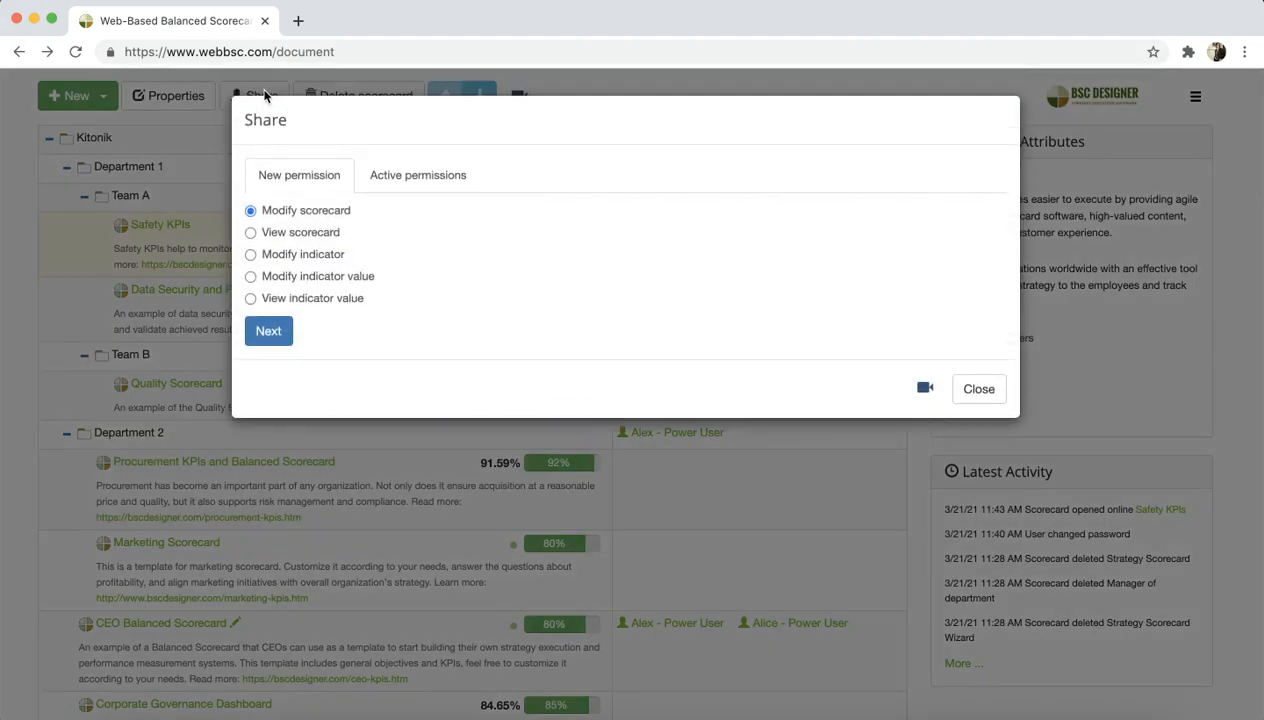
{"action": "mouse_move", "coordinate": [932, 368]}
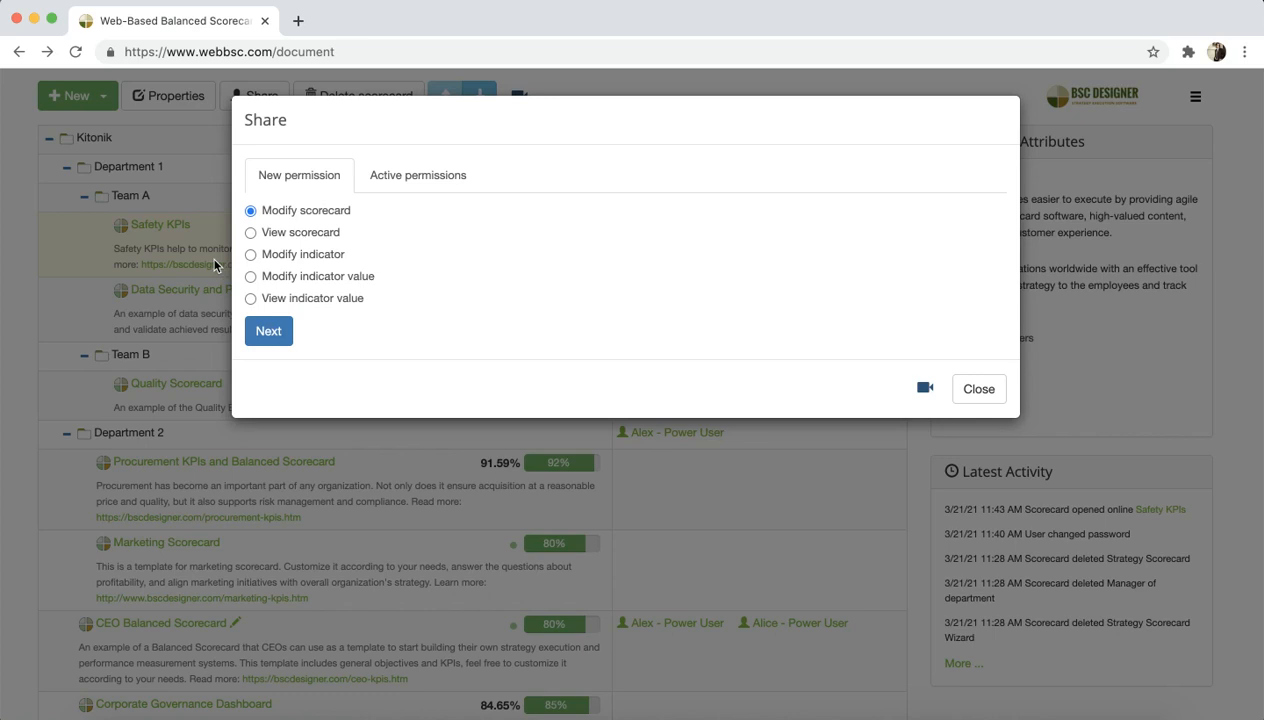
{"action": "mouse_move", "coordinate": [270, 262]}
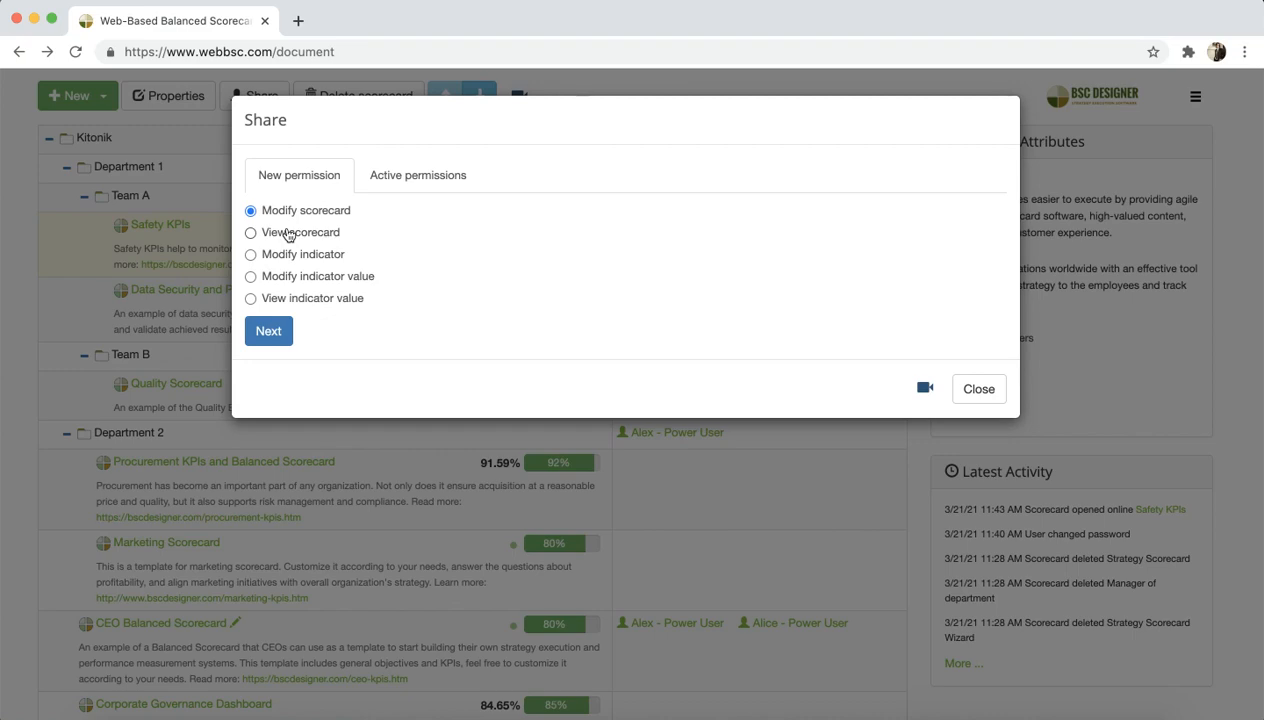
{"action": "left_click", "coordinate": [978, 388]}
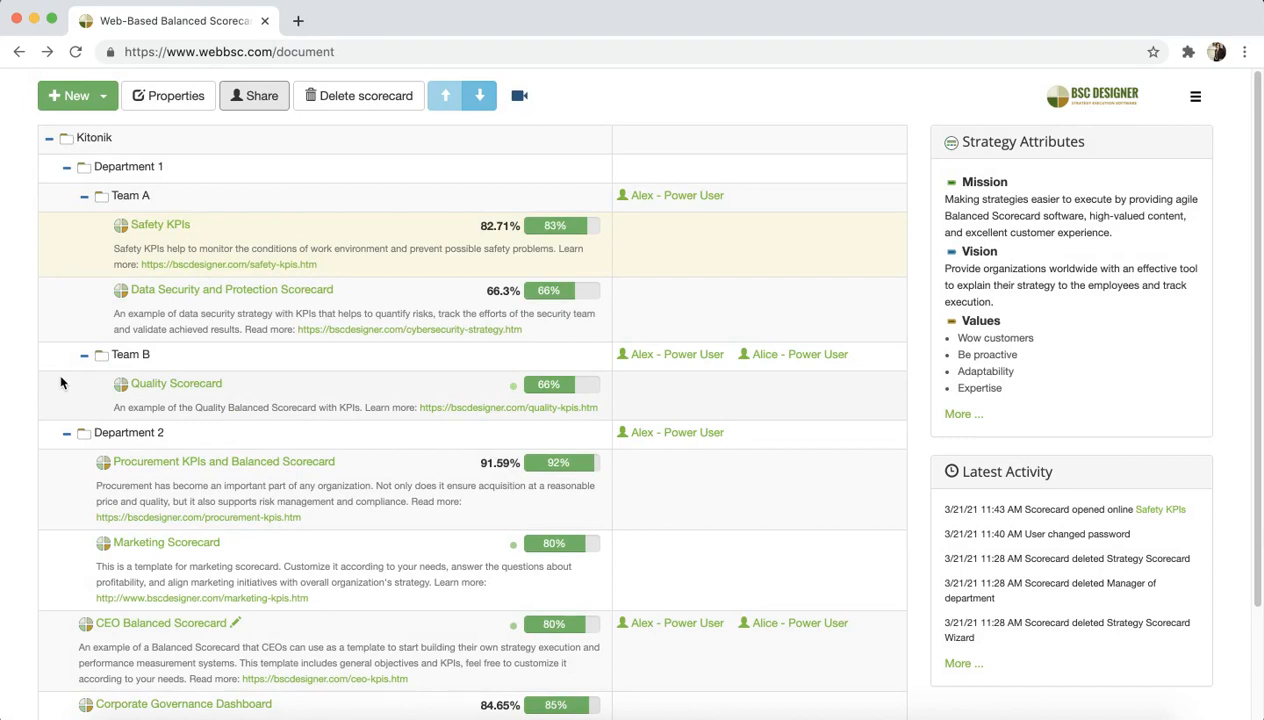
{"action": "mouse_move", "coordinate": [292, 412]}
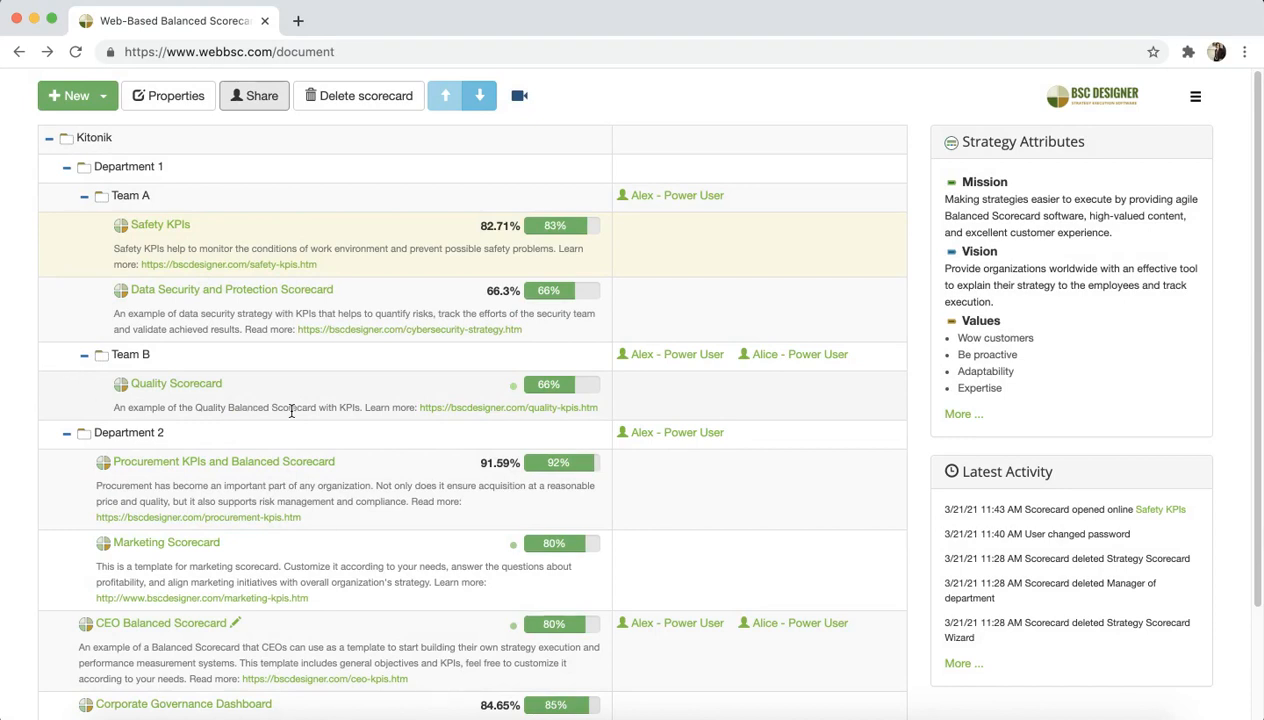
{"action": "mouse_move", "coordinate": [528, 464]}
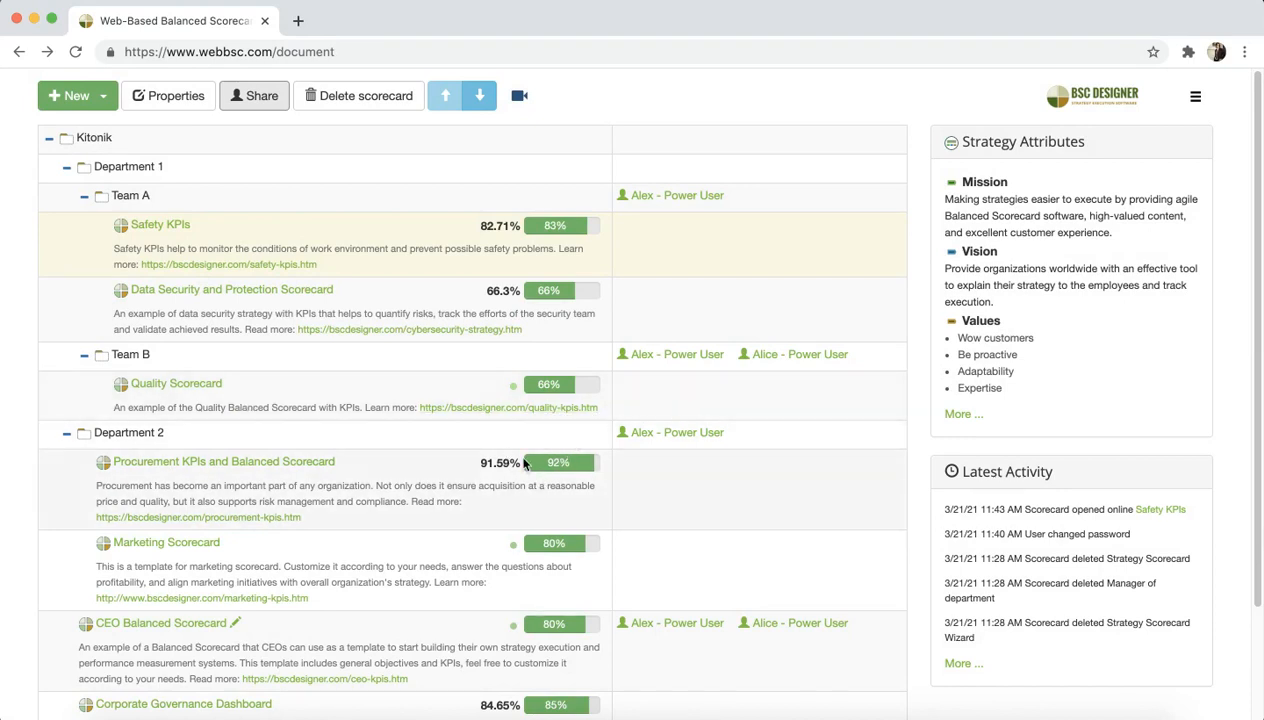
{"action": "mouse_move", "coordinate": [536, 280]}
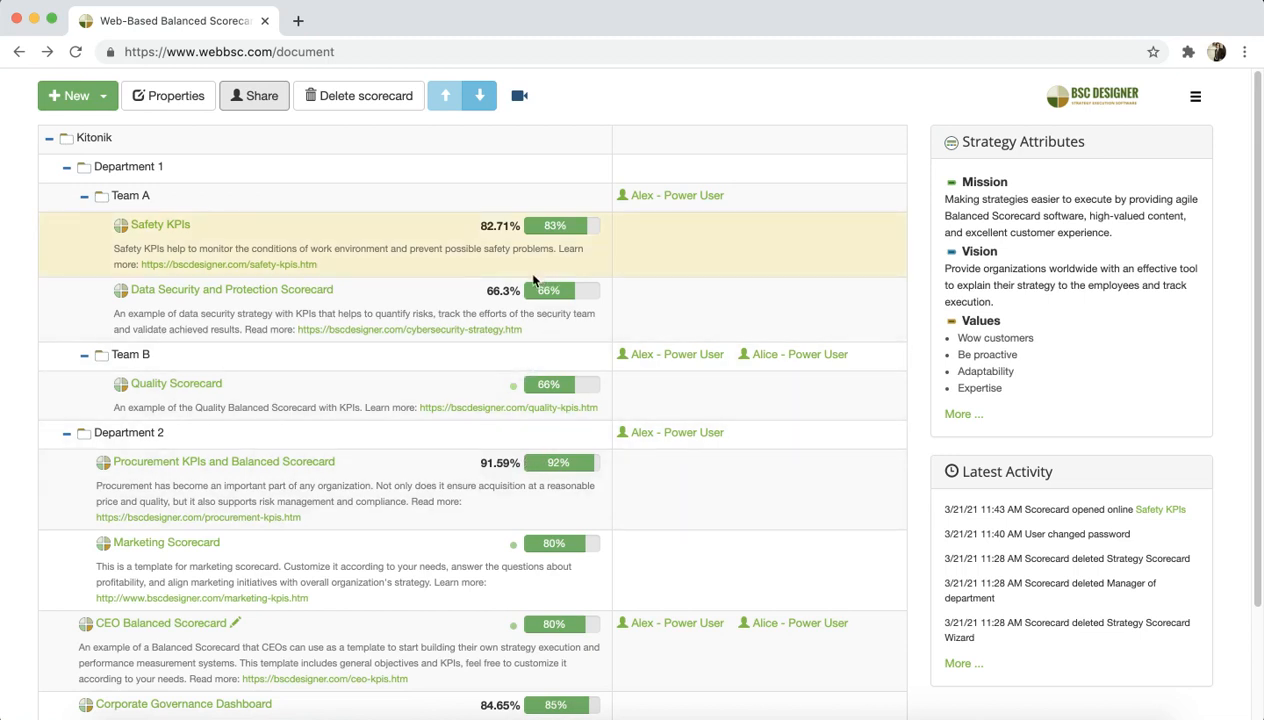
{"action": "mouse_move", "coordinate": [540, 222]}
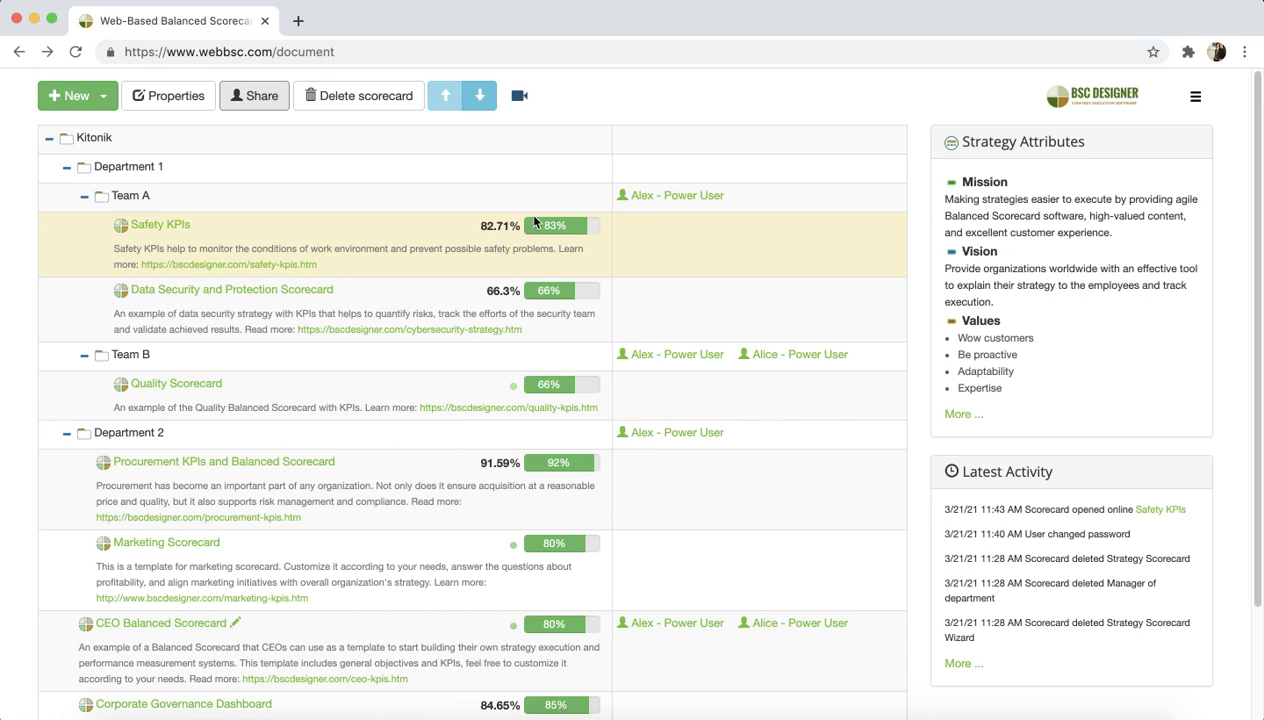
{"action": "right_click", "coordinate": [160, 224]}
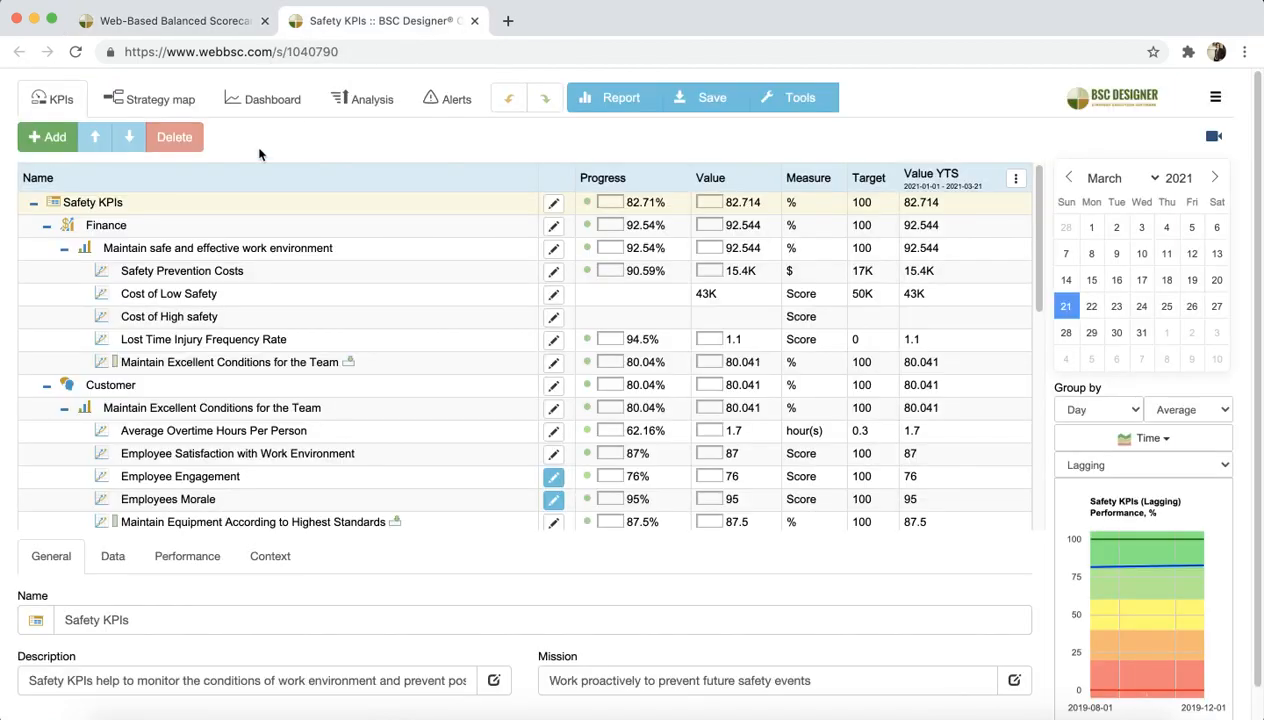
{"action": "mouse_move", "coordinate": [646, 210]}
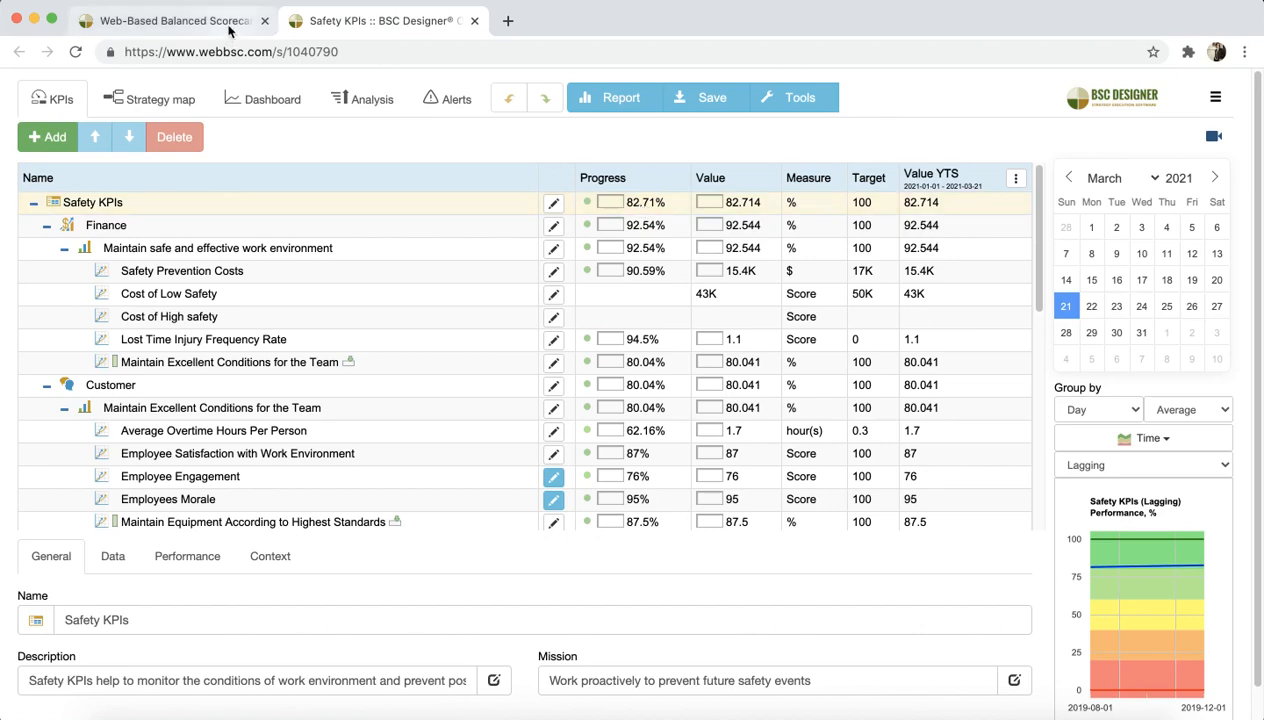
View the Safety KPIs Context settings in its tab and return to the scorecards overview tab
{"action": "left_click", "coordinate": [180, 20]}
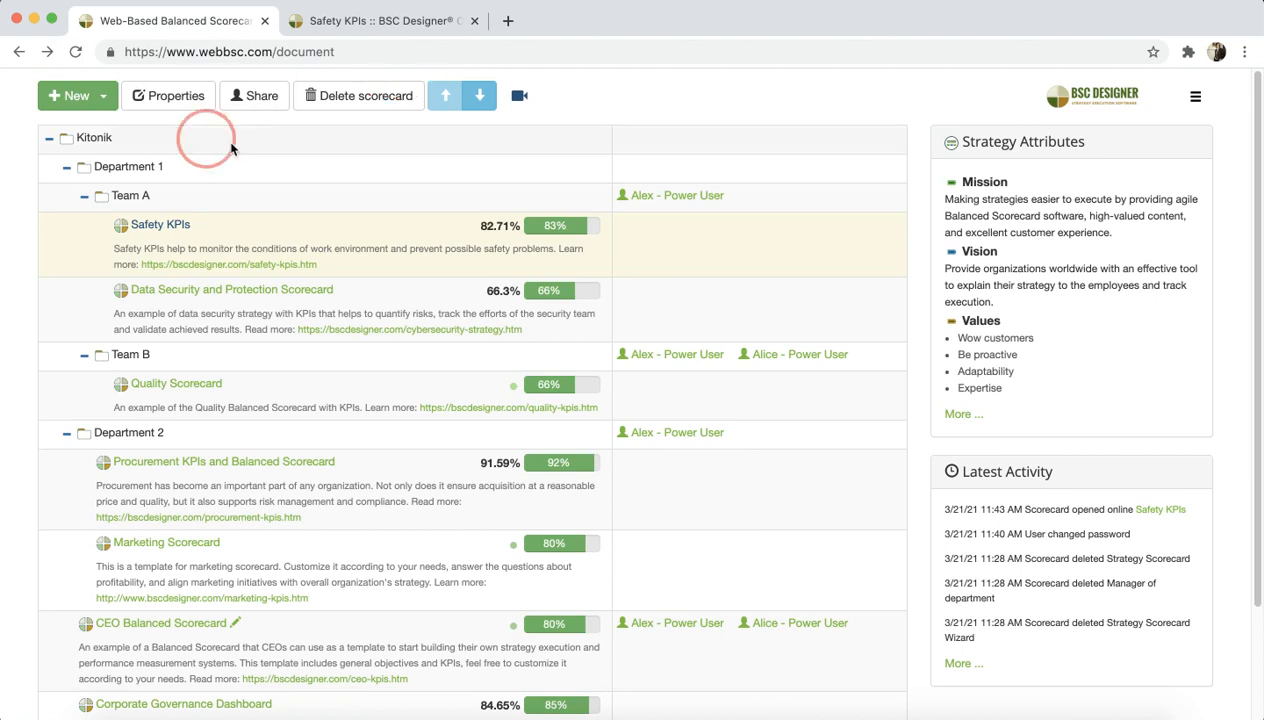
{"action": "mouse_move", "coordinate": [536, 236]}
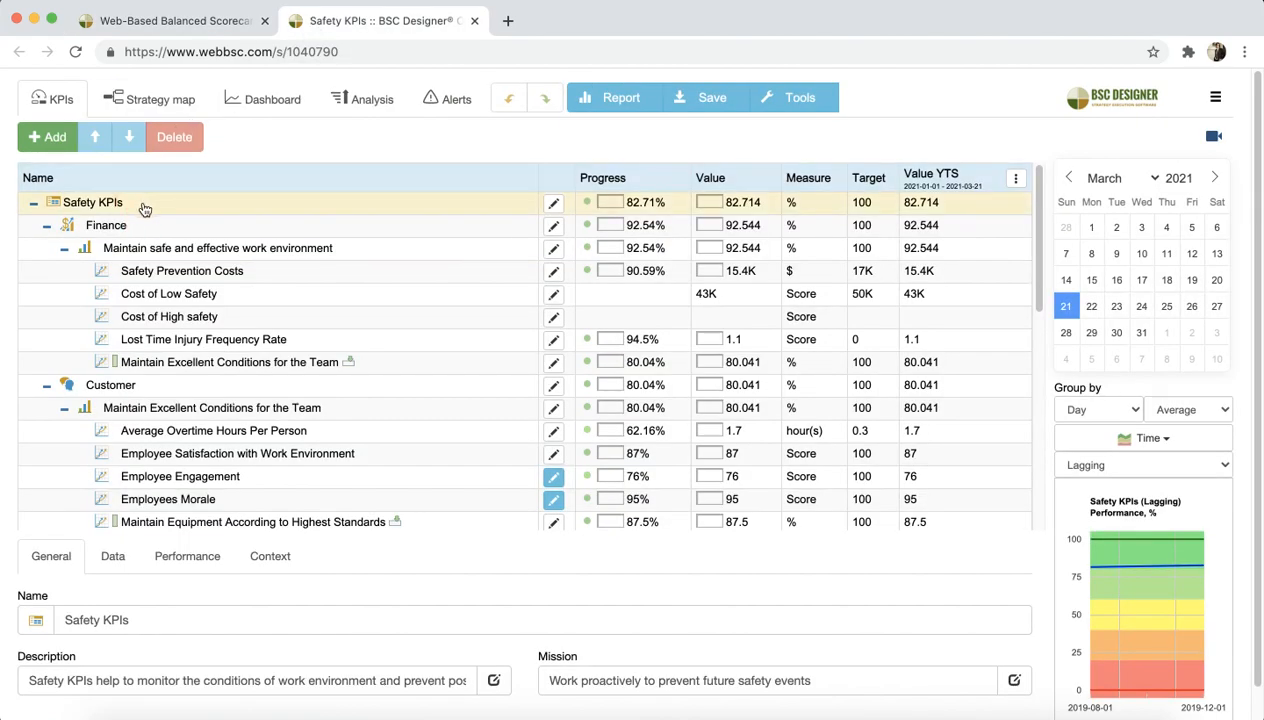
{"action": "left_click", "coordinate": [270, 556]}
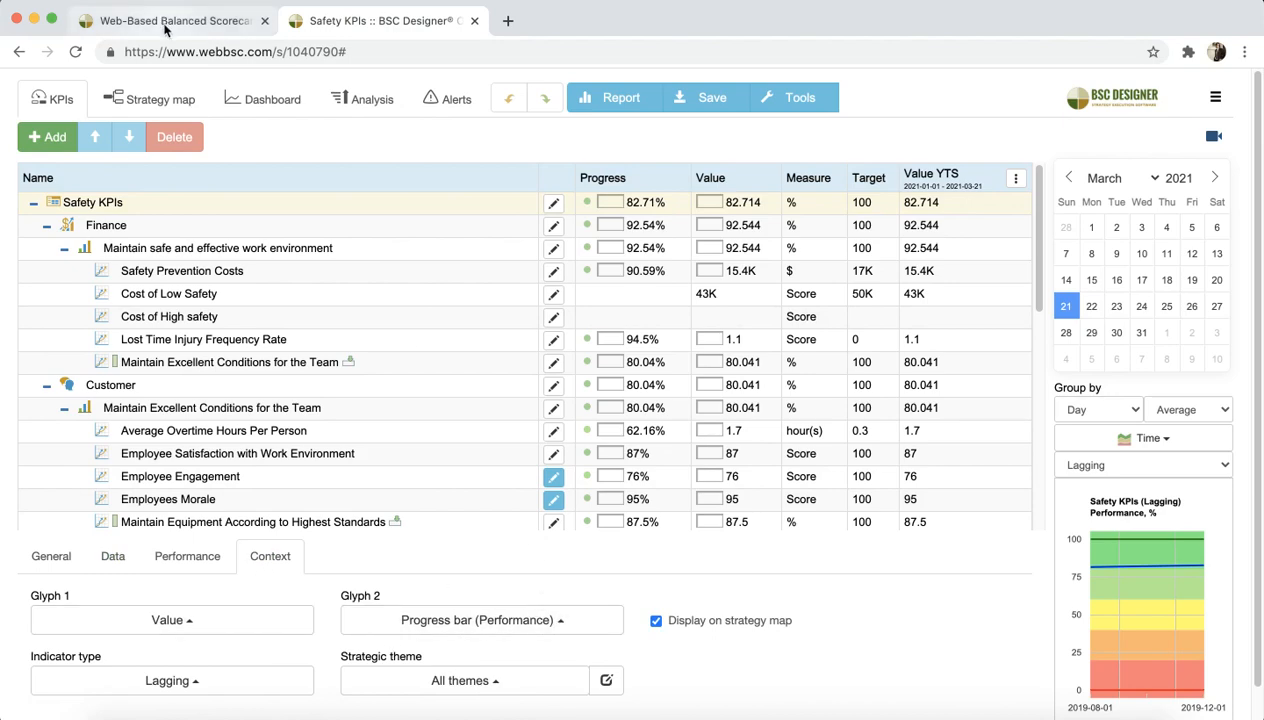
{"action": "left_click", "coordinate": [180, 20]}
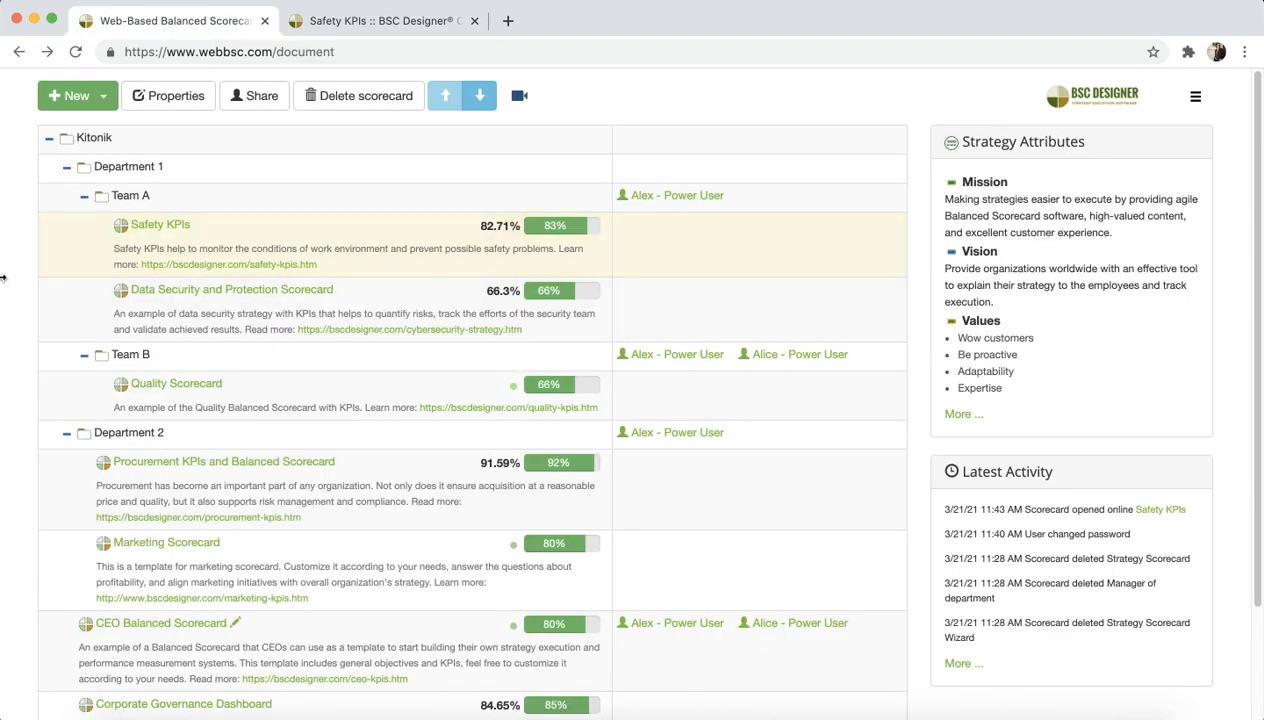
{"action": "mouse_move", "coordinate": [1026, 184]}
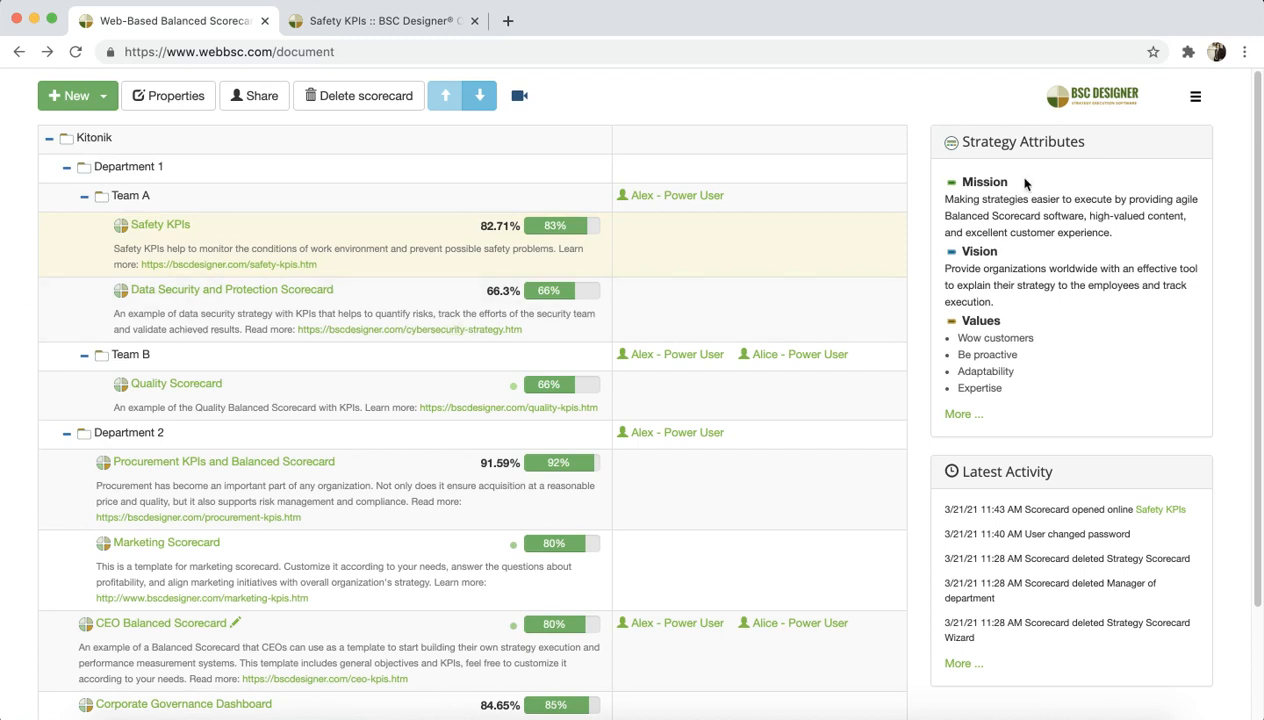
{"action": "mouse_move", "coordinate": [1006, 104]}
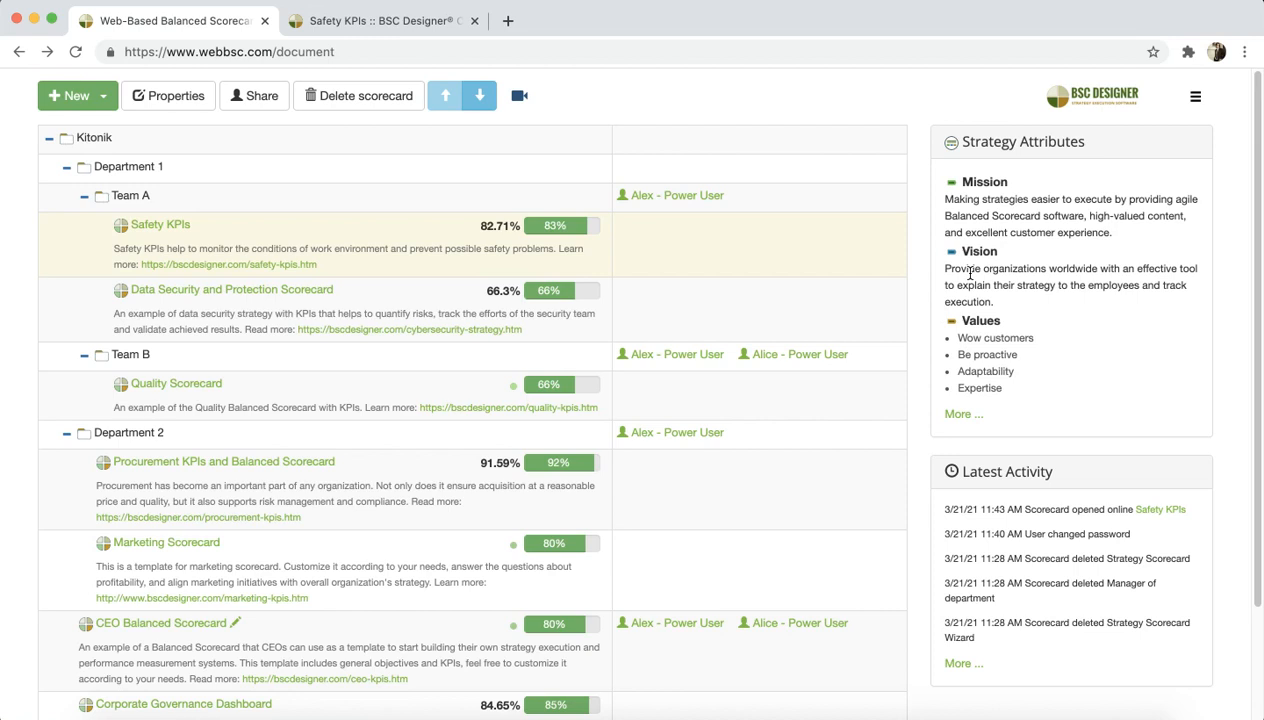
{"action": "mouse_move", "coordinate": [1052, 140]}
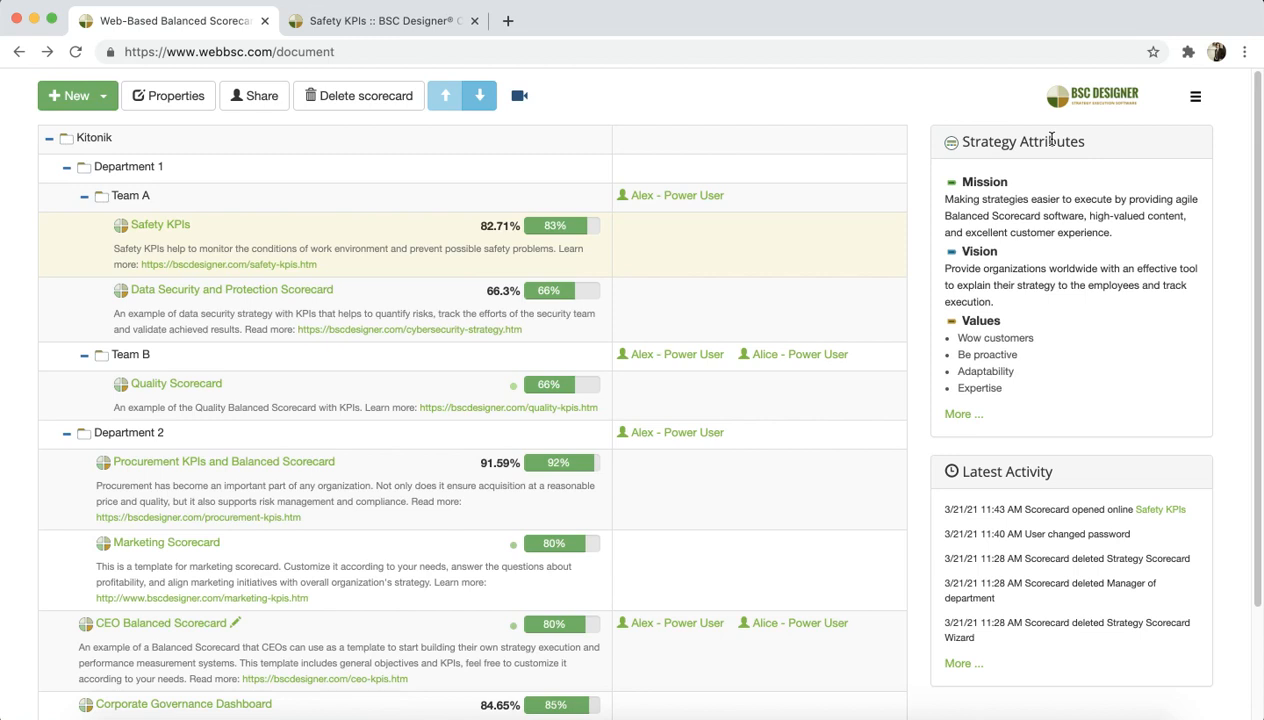
{"action": "mouse_move", "coordinate": [962, 414]}
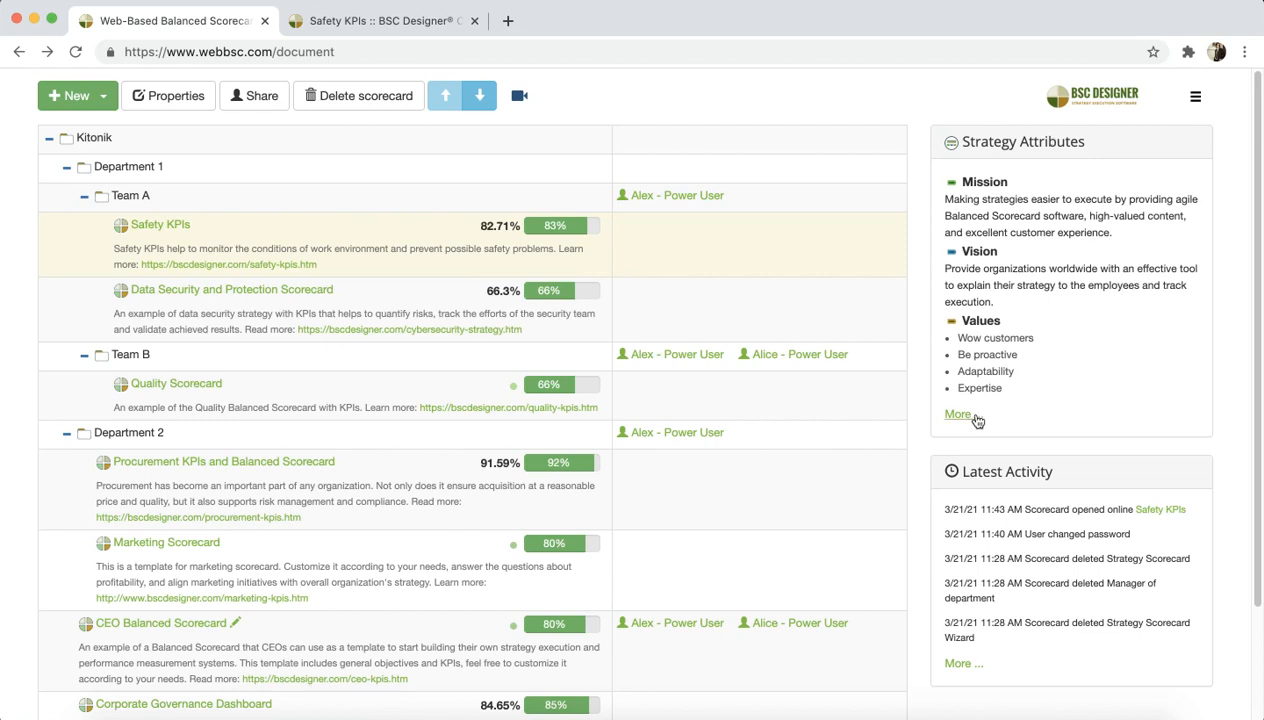
{"action": "left_click", "coordinate": [956, 414]}
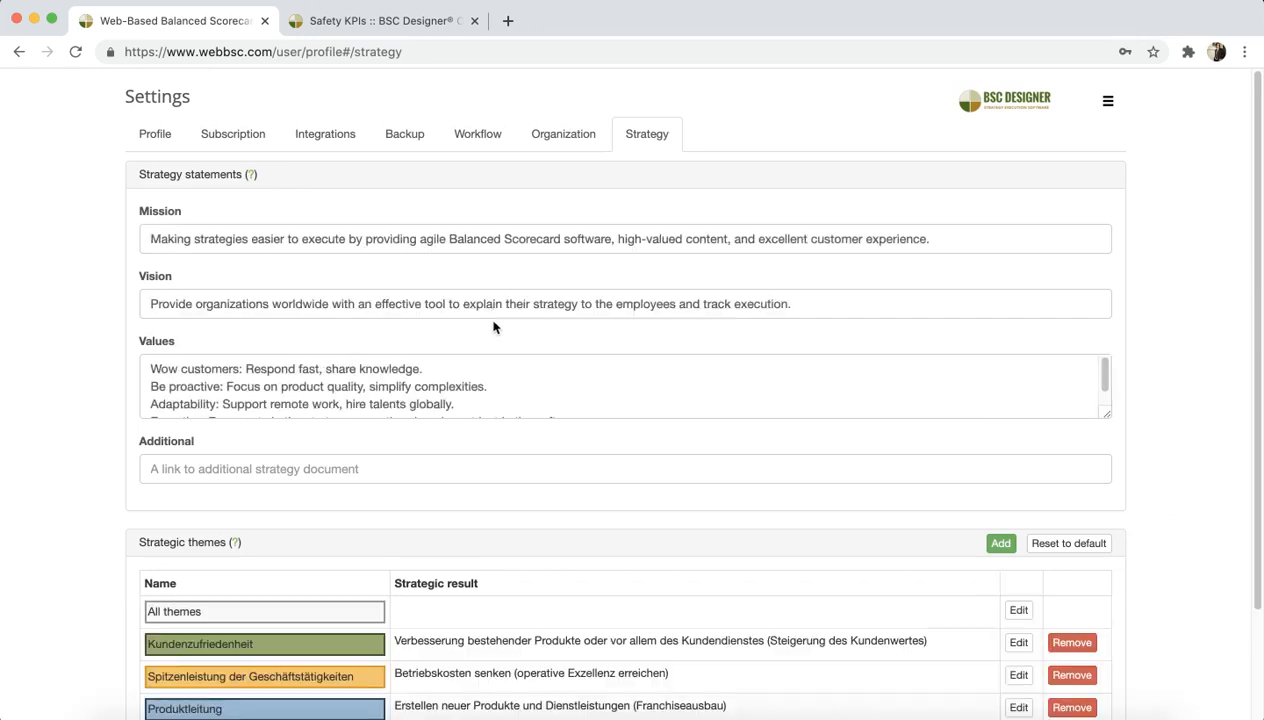
{"action": "mouse_move", "coordinate": [380, 346]}
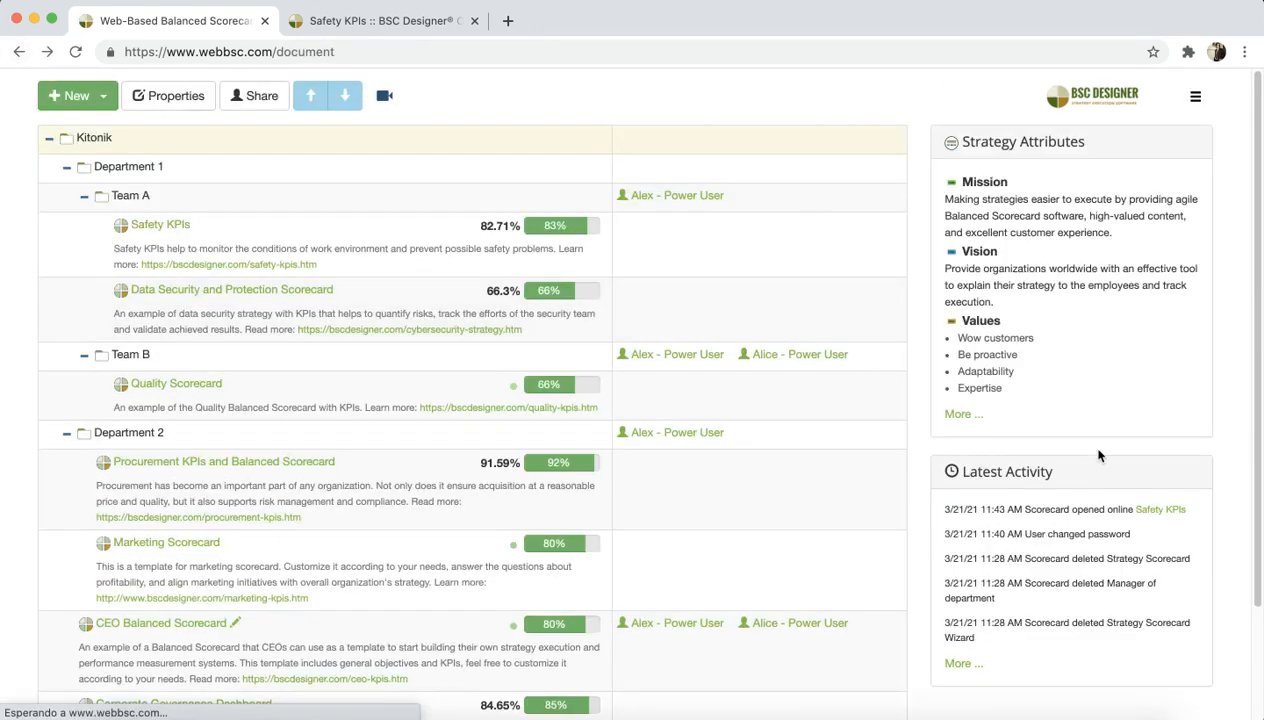
{"action": "scroll", "scroll_direction": "down", "scroll_amount": 3}
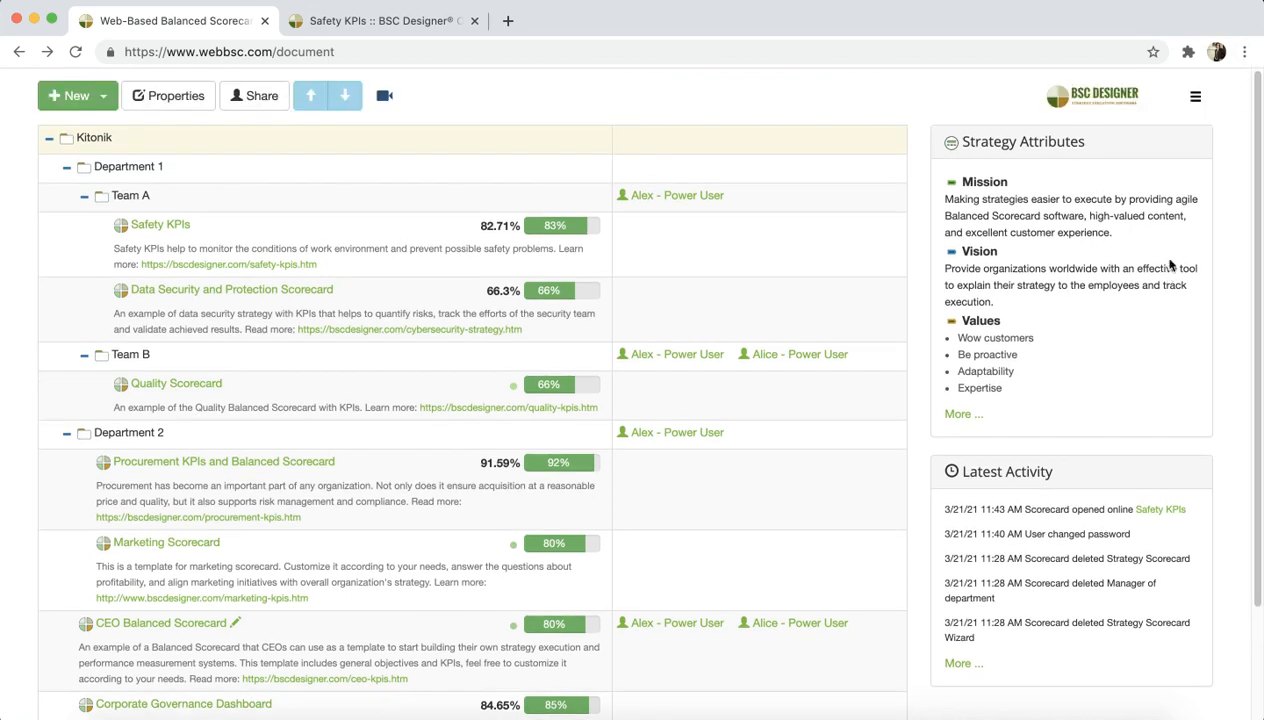
{"action": "mouse_move", "coordinate": [1204, 84]}
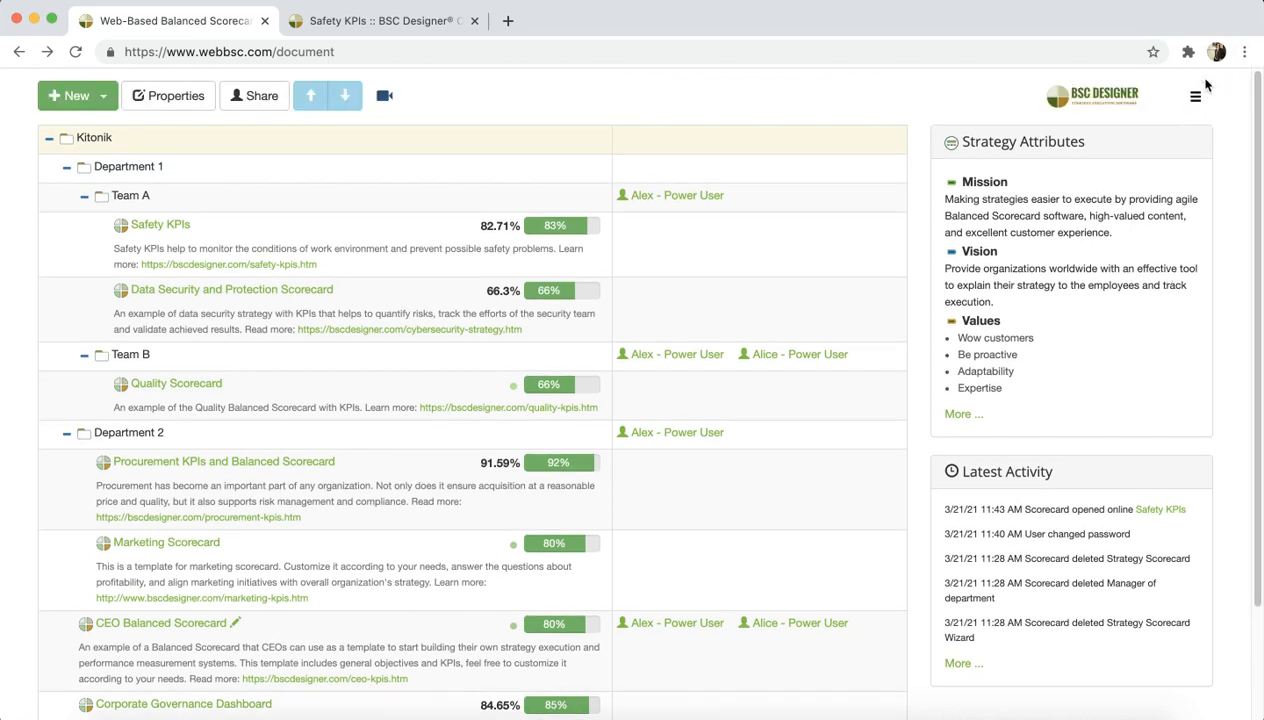
{"action": "mouse_move", "coordinate": [1196, 96]}
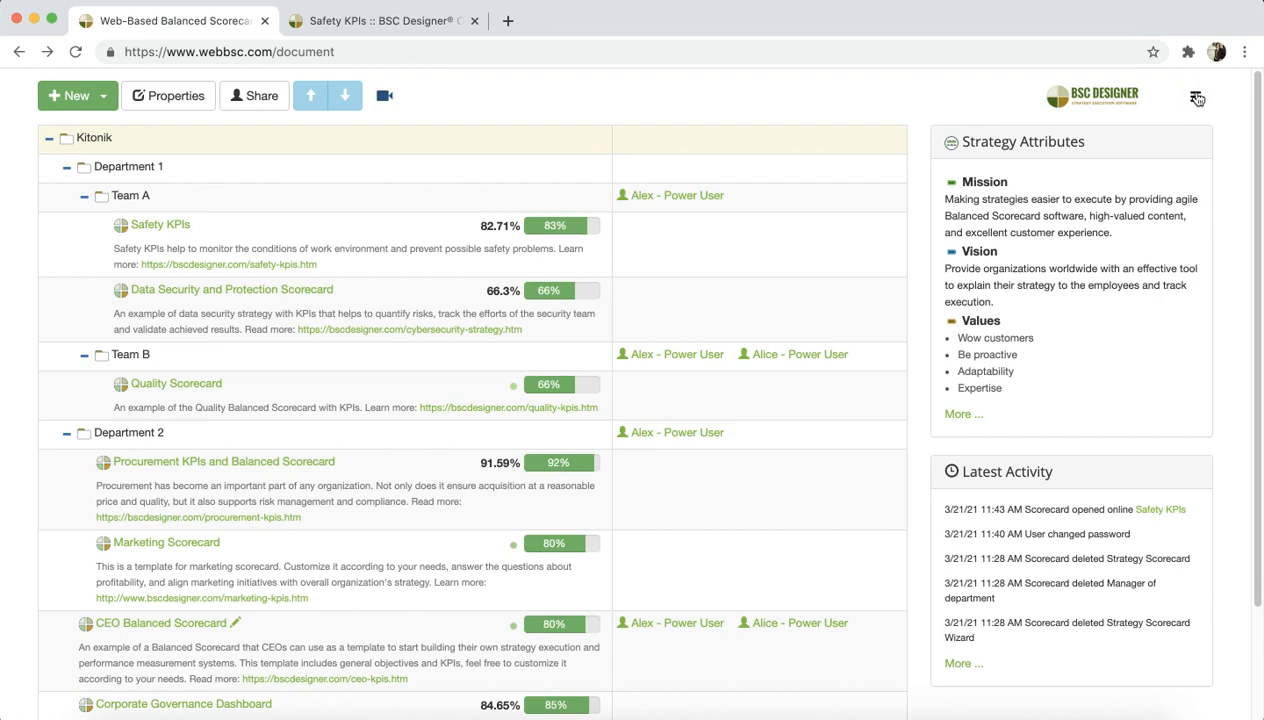
View the Organization settings listing the dashboard widgets, then go back
{"action": "left_click", "coordinate": [1196, 96]}
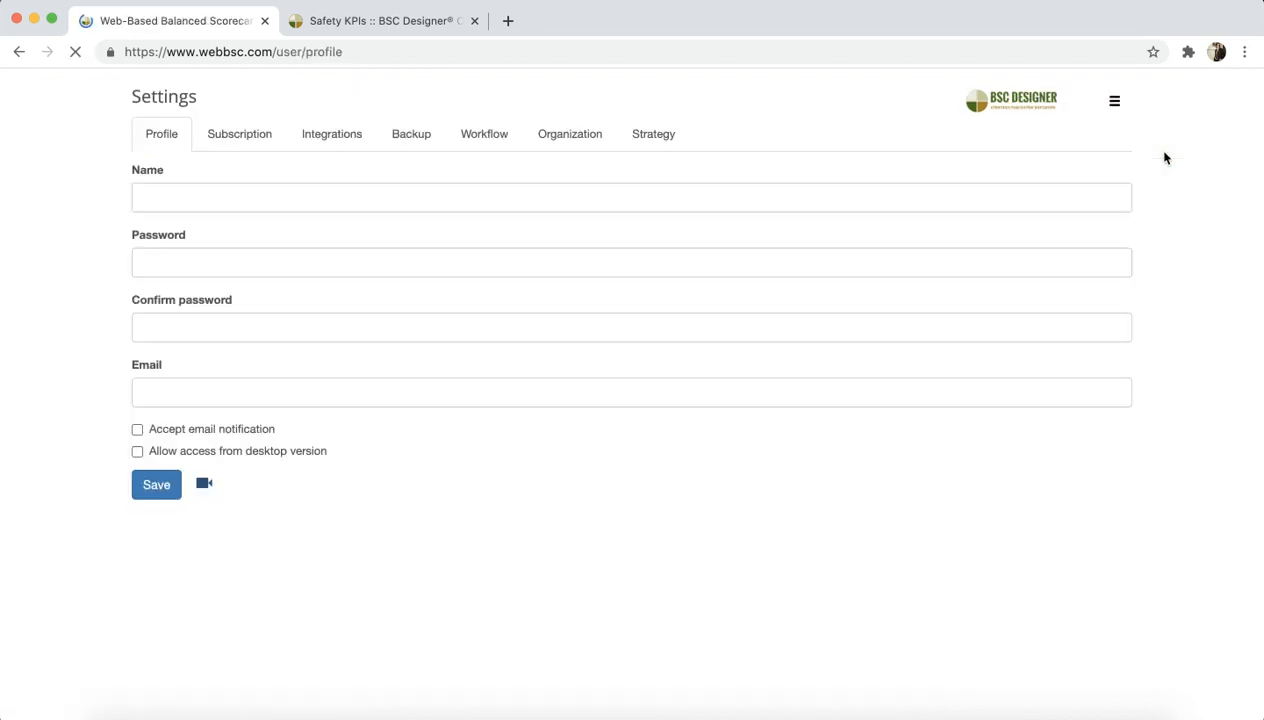
{"action": "left_click", "coordinate": [568, 132]}
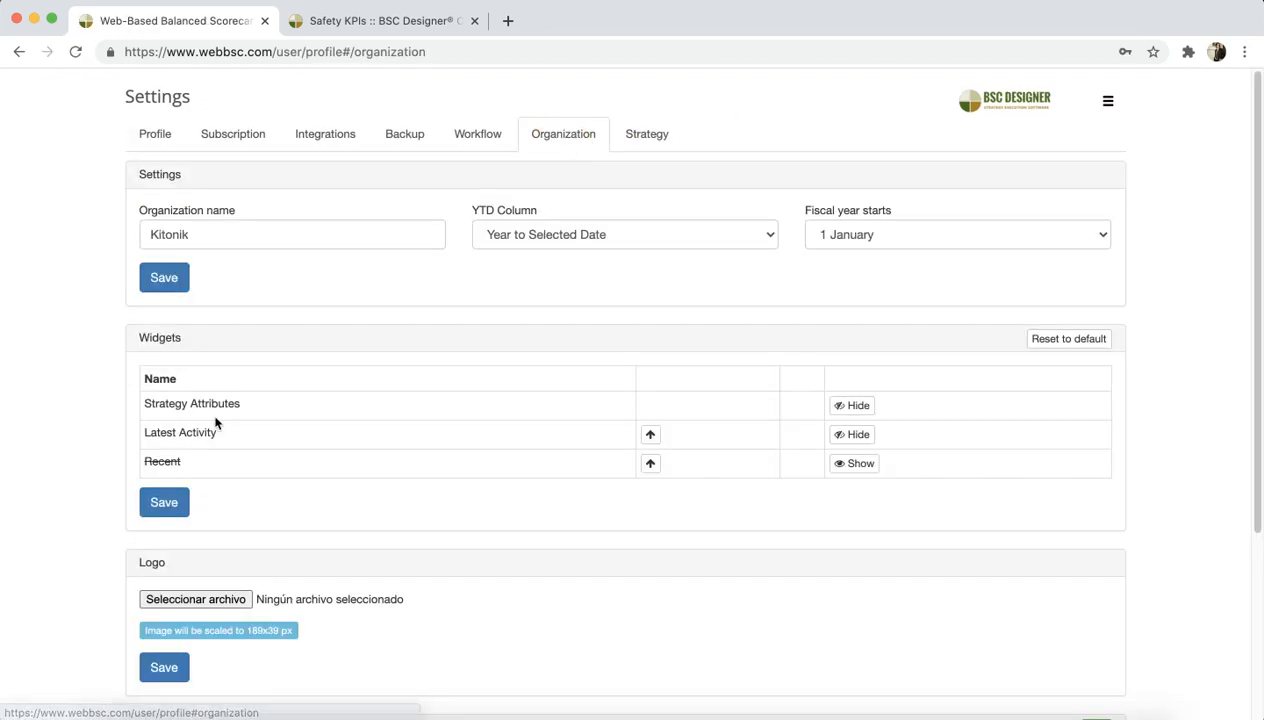
{"action": "mouse_move", "coordinate": [376, 464]}
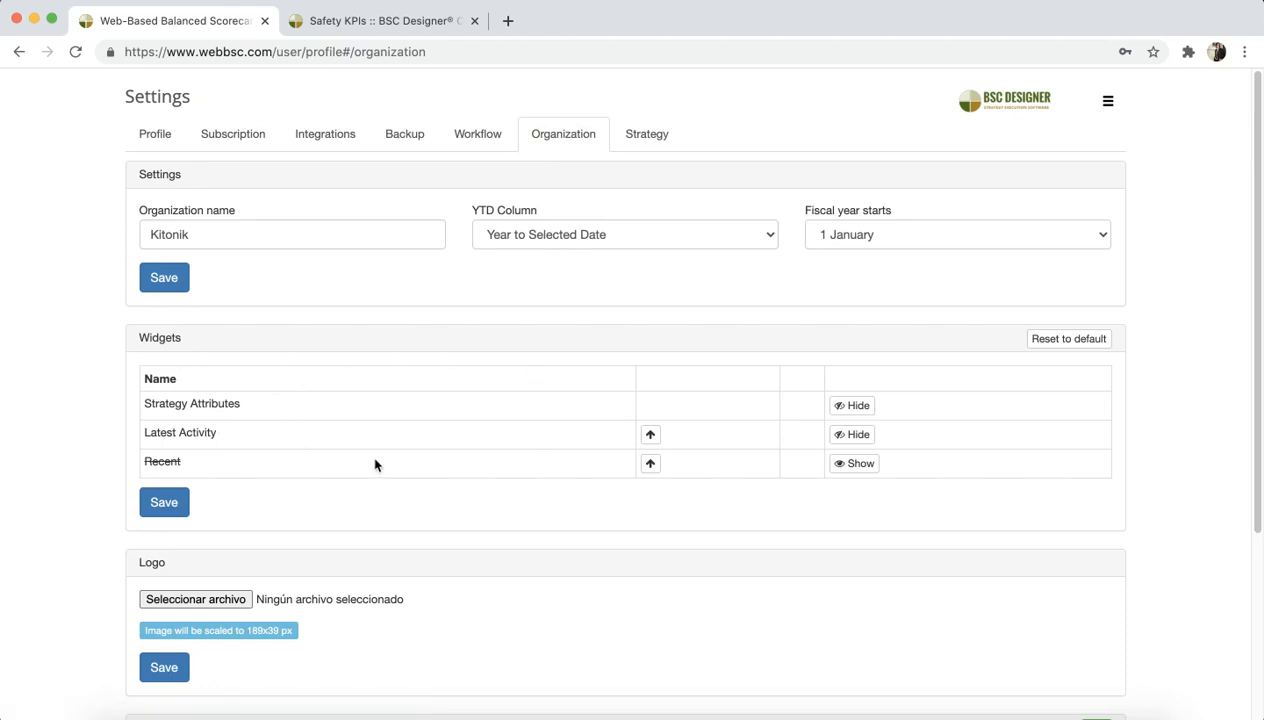
{"action": "left_click", "coordinate": [16, 52]}
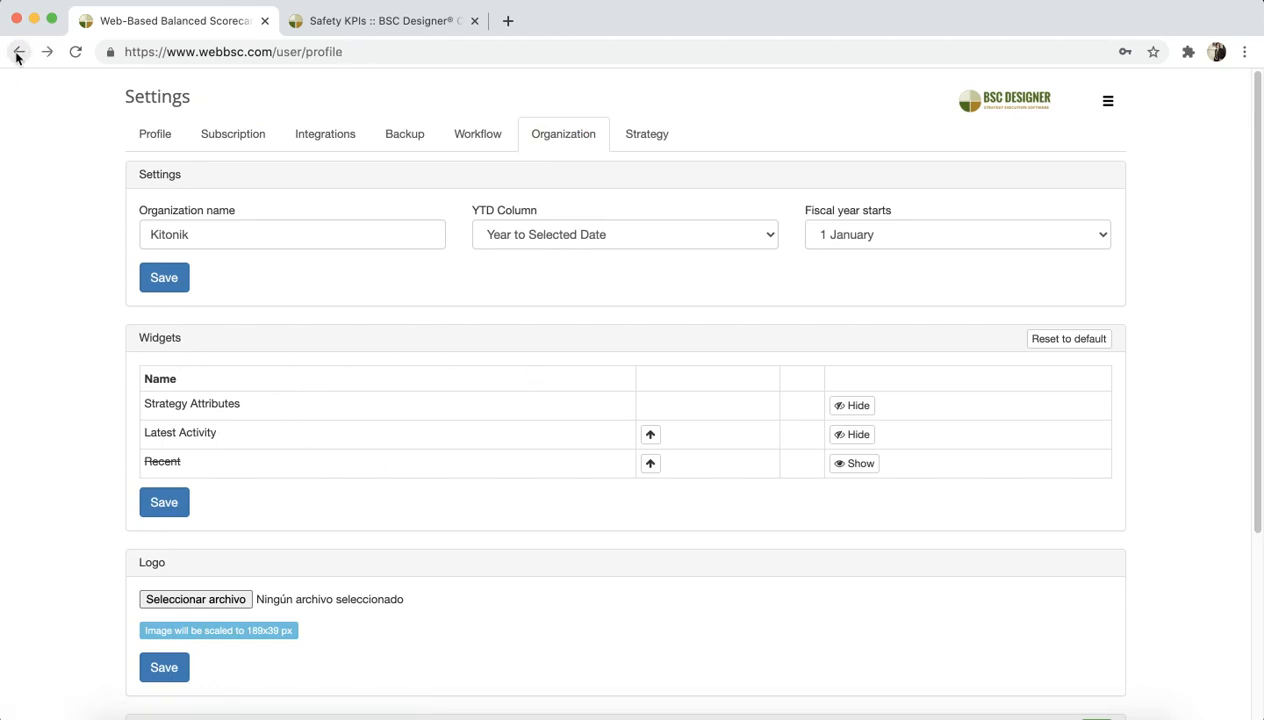